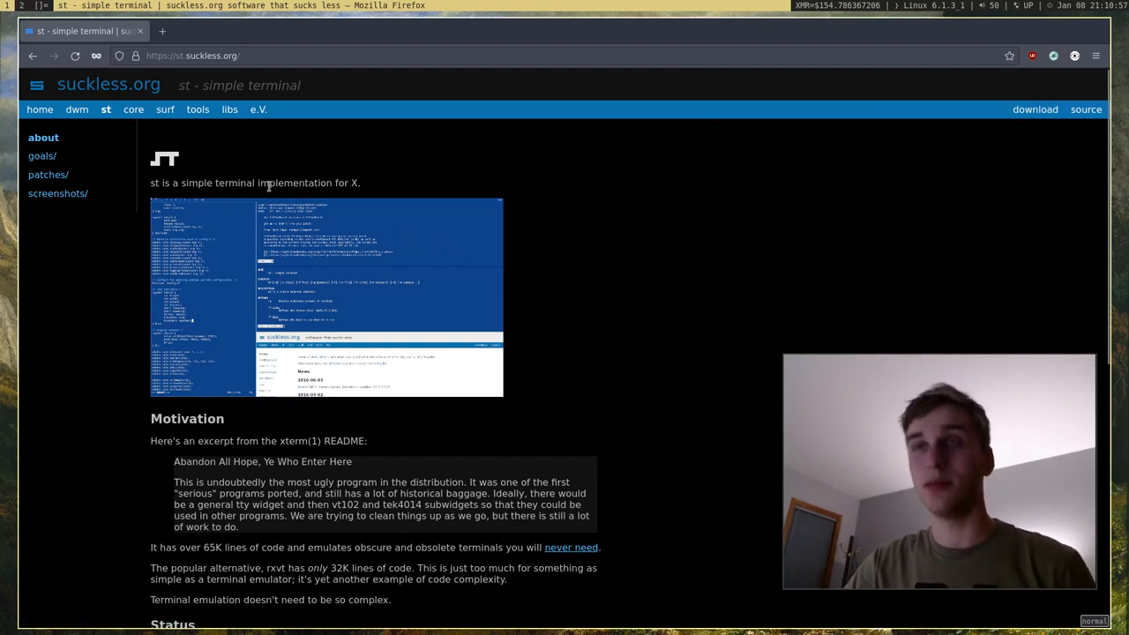
pyautogui.moveTo(540, 207)
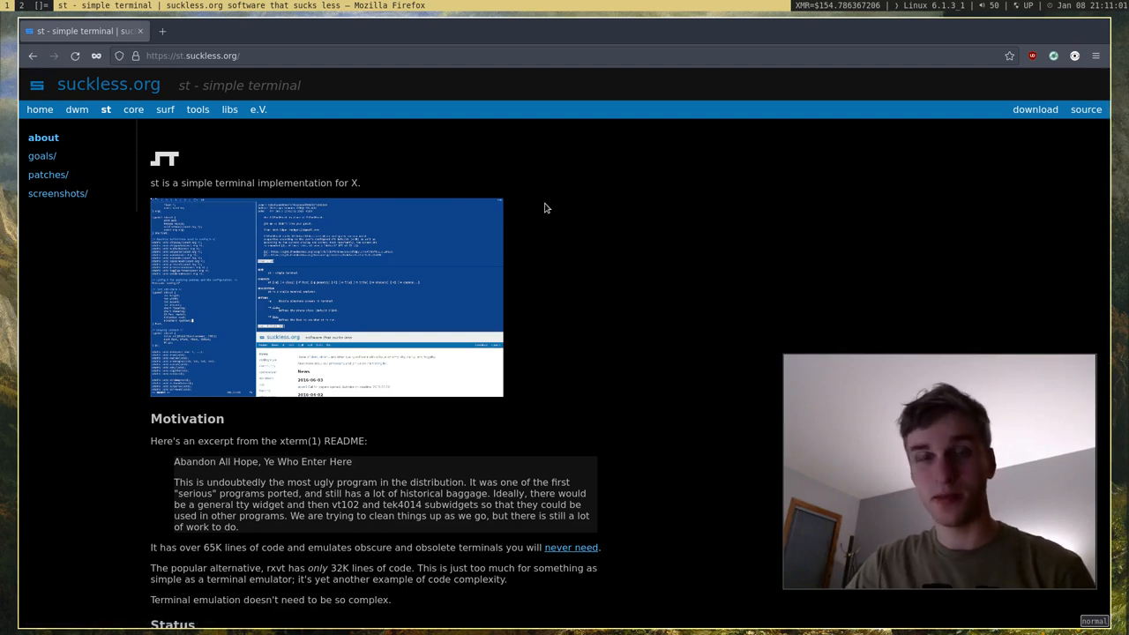
pyautogui.moveTo(571, 218)
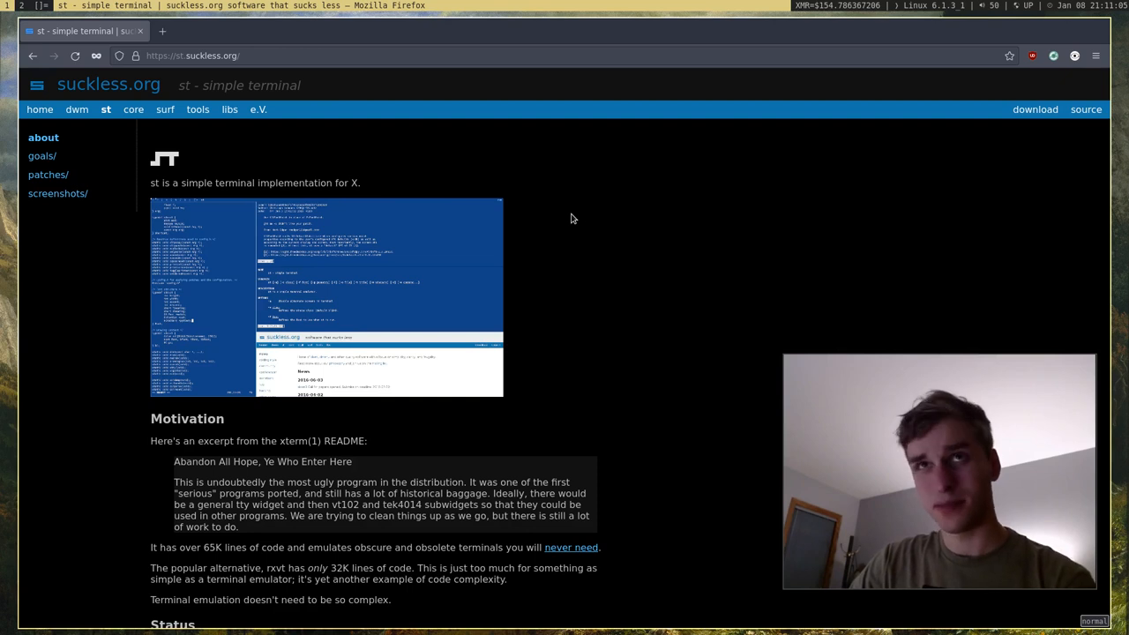
pyautogui.moveTo(580, 228)
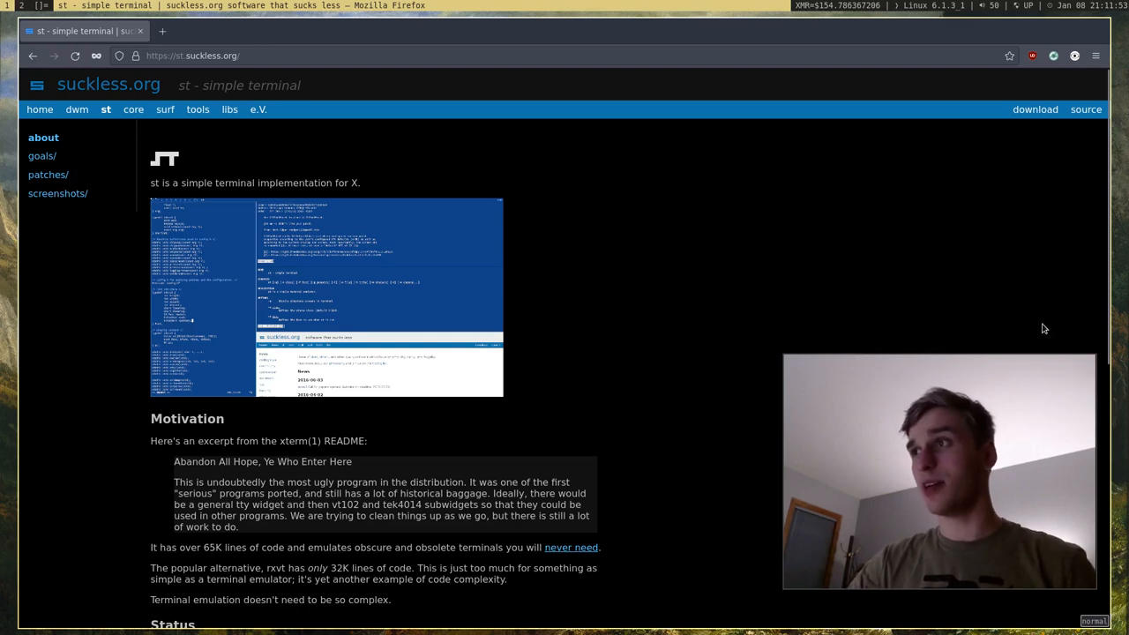
# Step: Open the st patches list and browse patches such as alpha, scrollback, spoiler and xresources
pyautogui.scroll(-3)
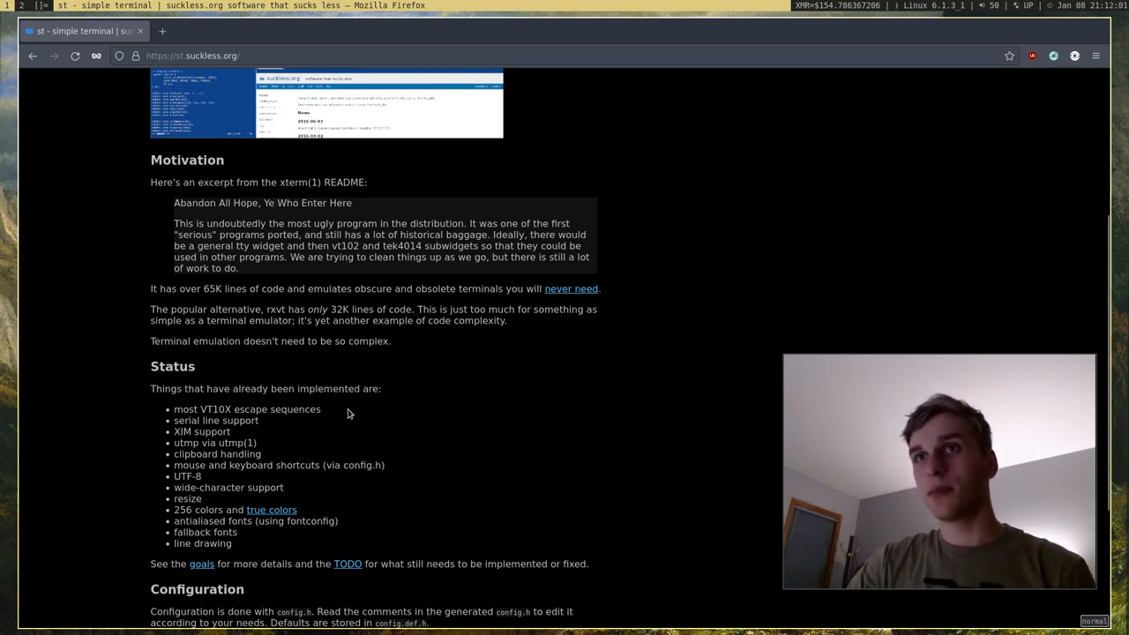
pyautogui.moveTo(274, 436)
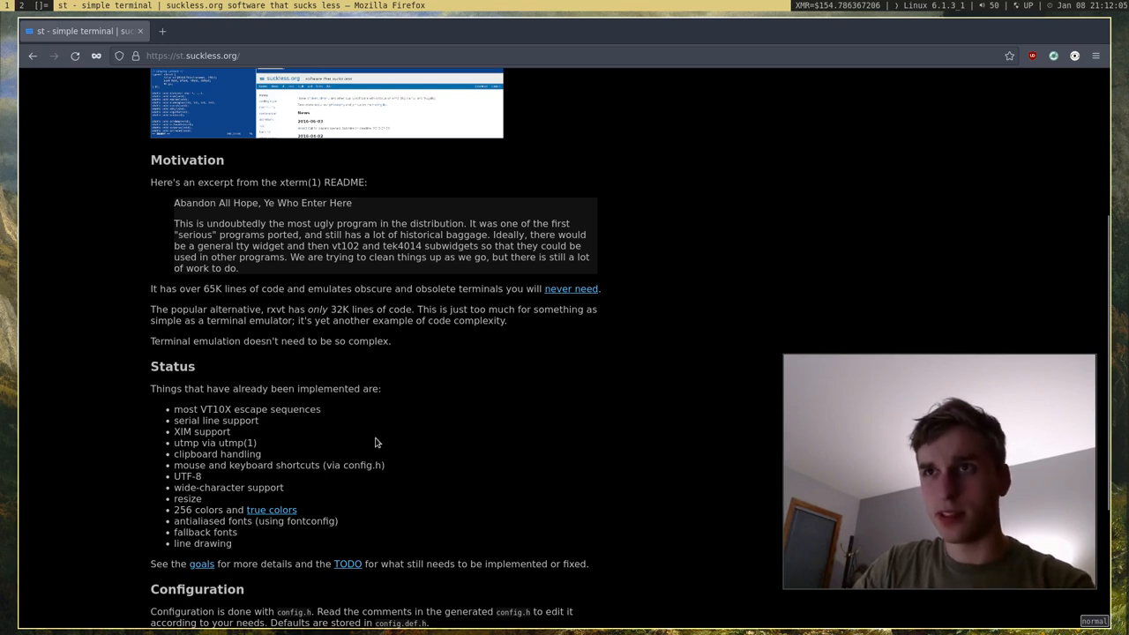
pyautogui.moveTo(484, 465)
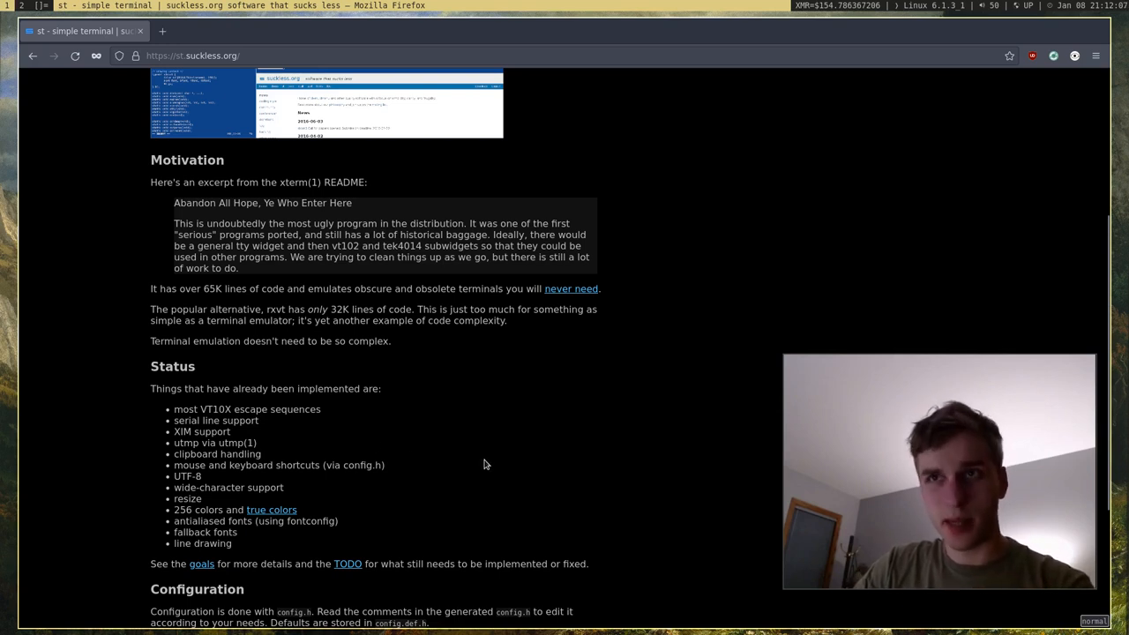
pyautogui.moveTo(228, 481)
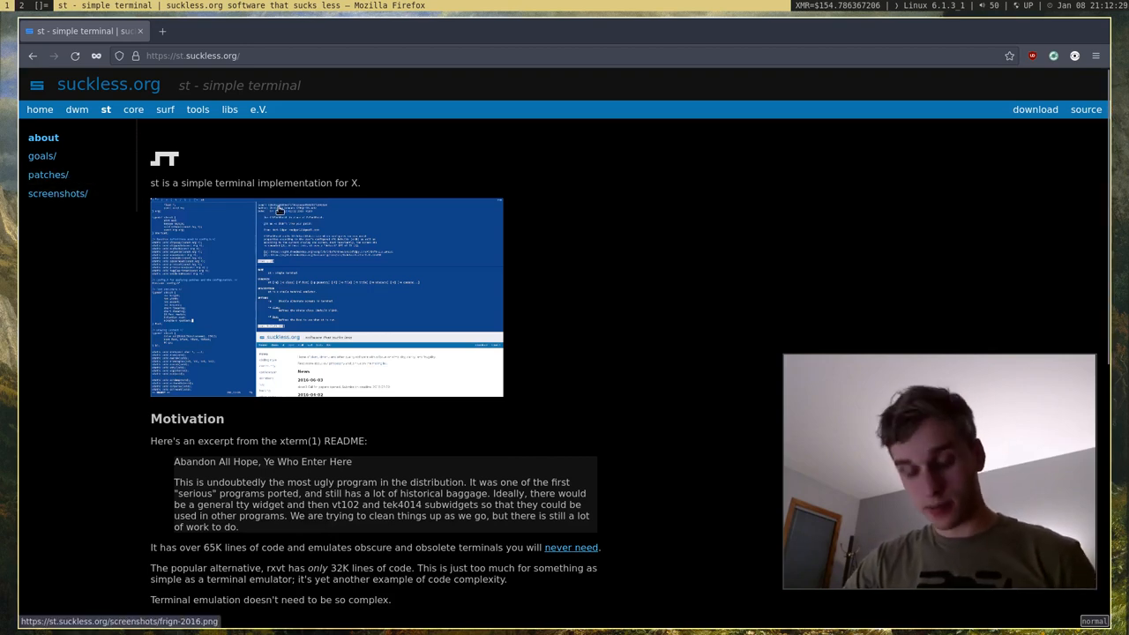
pyautogui.scroll(-3)
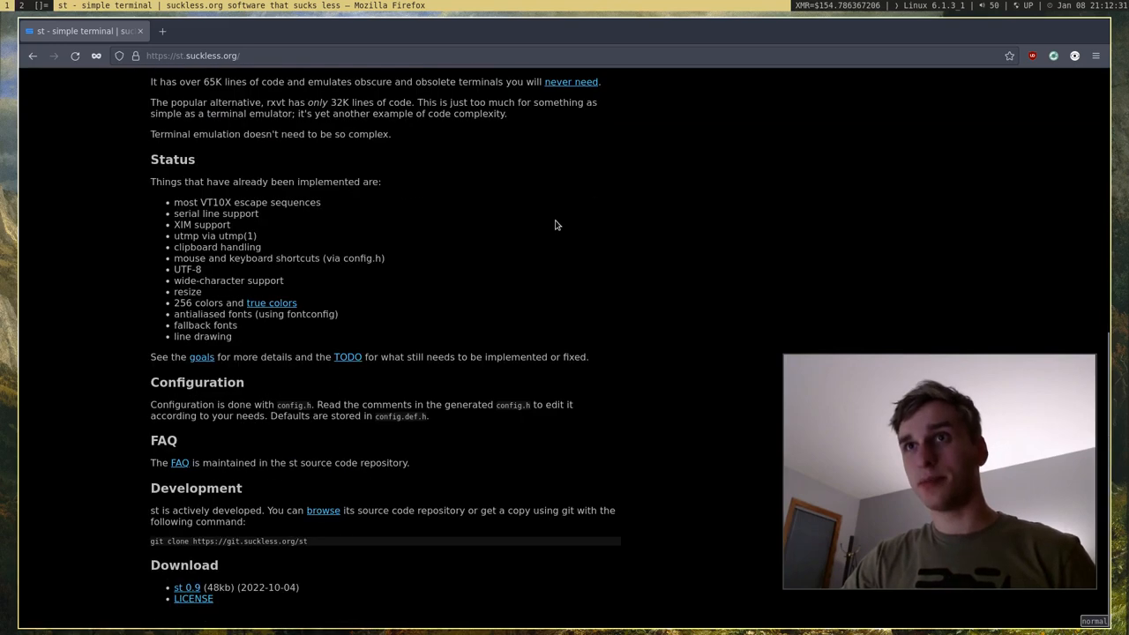
pyautogui.moveTo(431, 263)
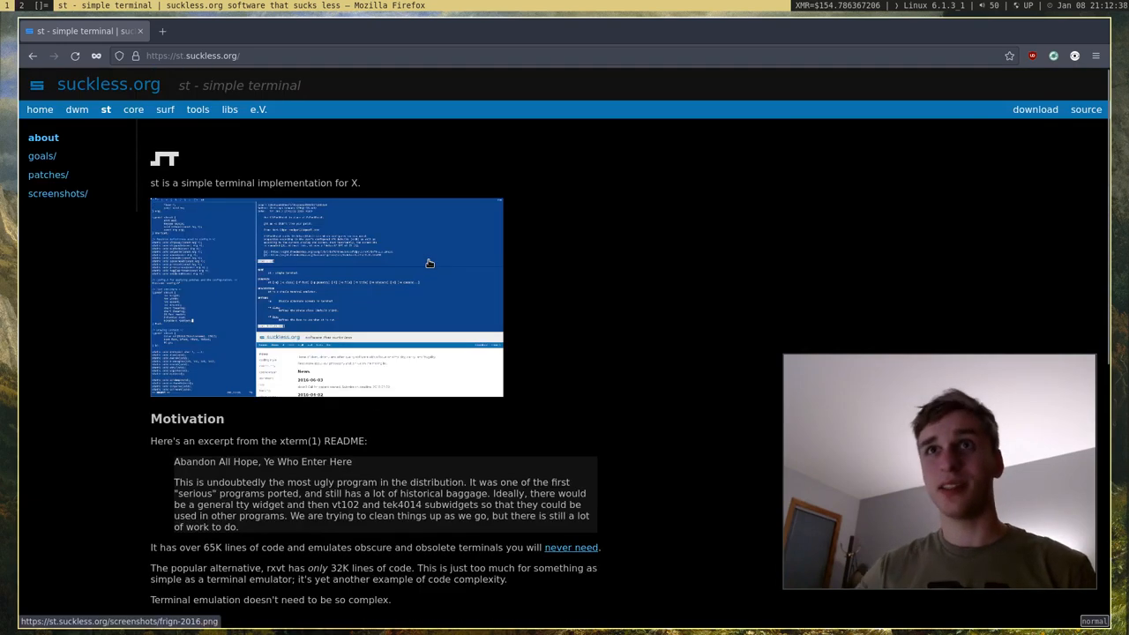
pyautogui.click(48, 174)
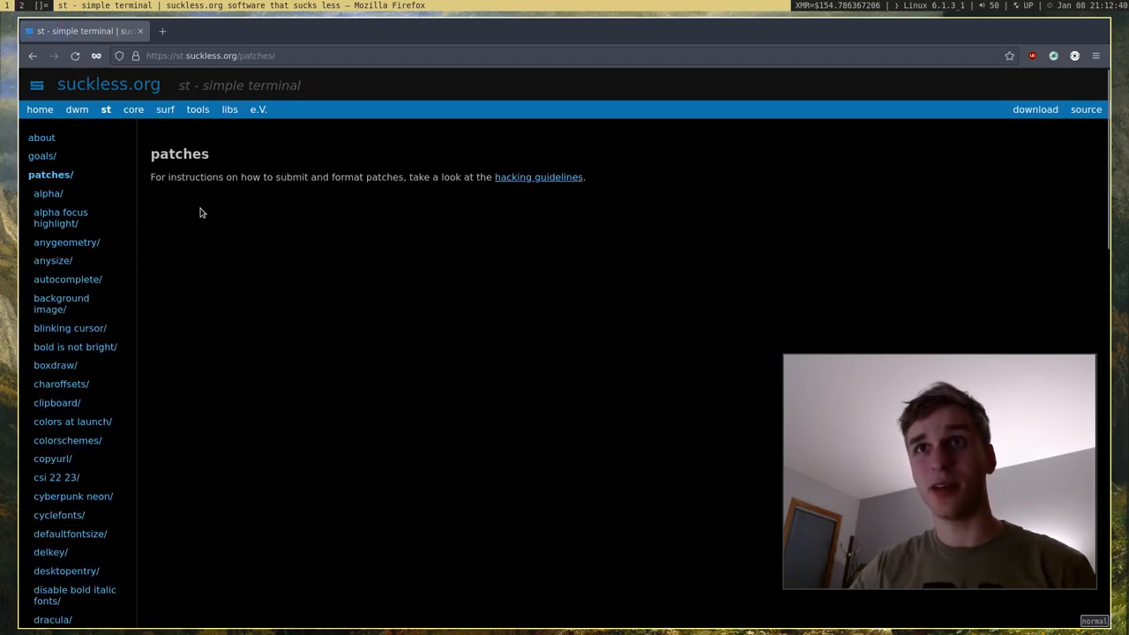
pyautogui.scroll(-3)
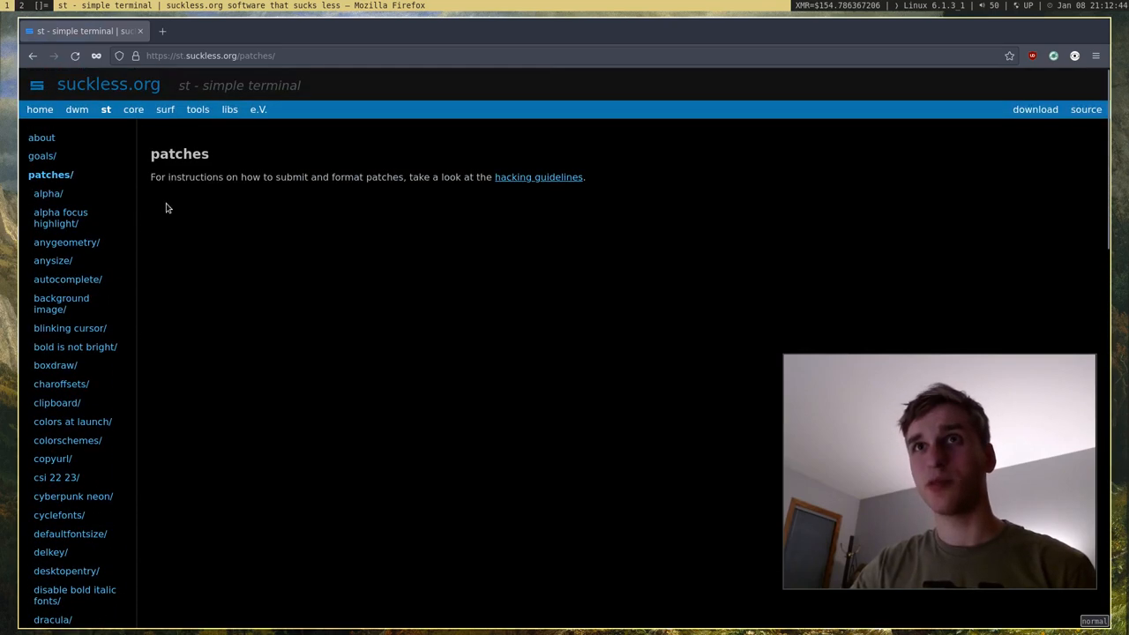
pyautogui.scroll(-3)
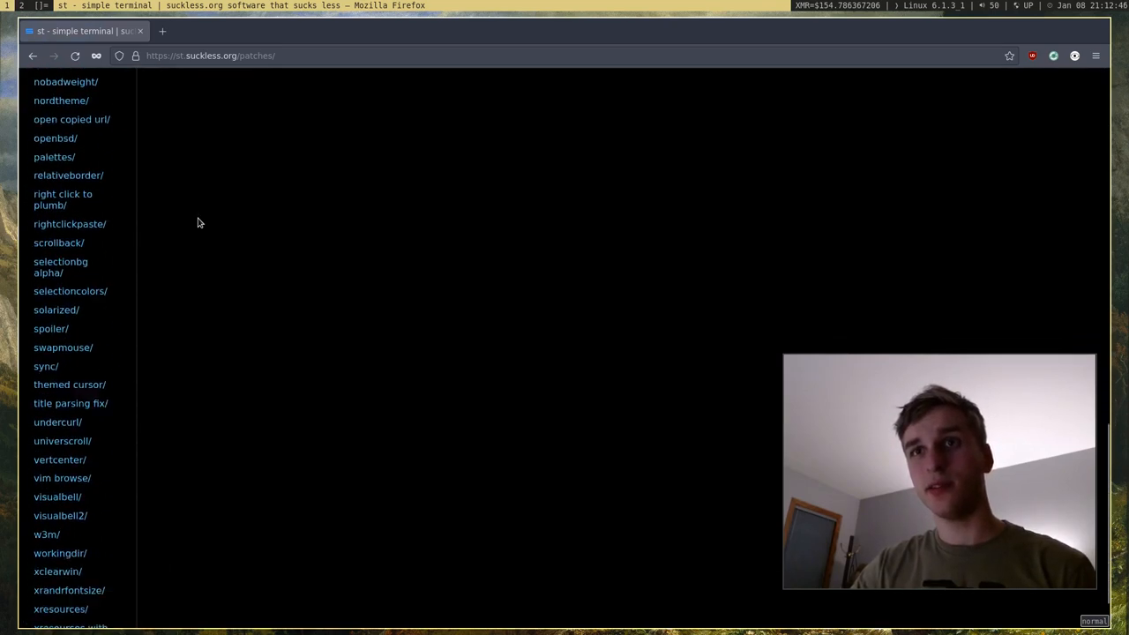
pyautogui.scroll(-3)
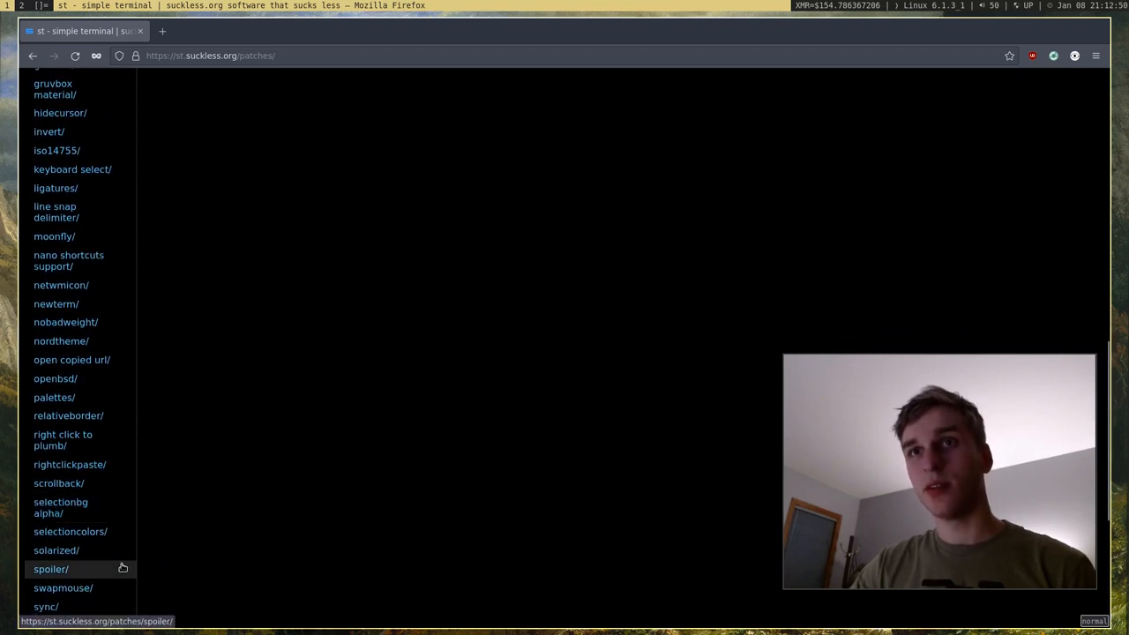
pyautogui.scroll(3)
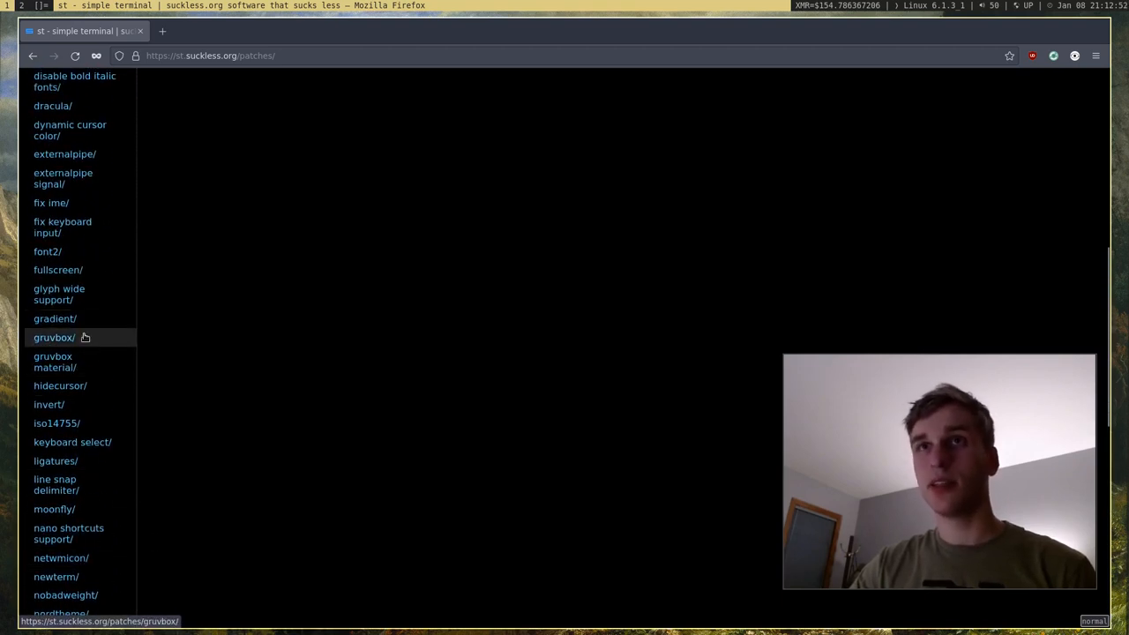
pyautogui.scroll(3)
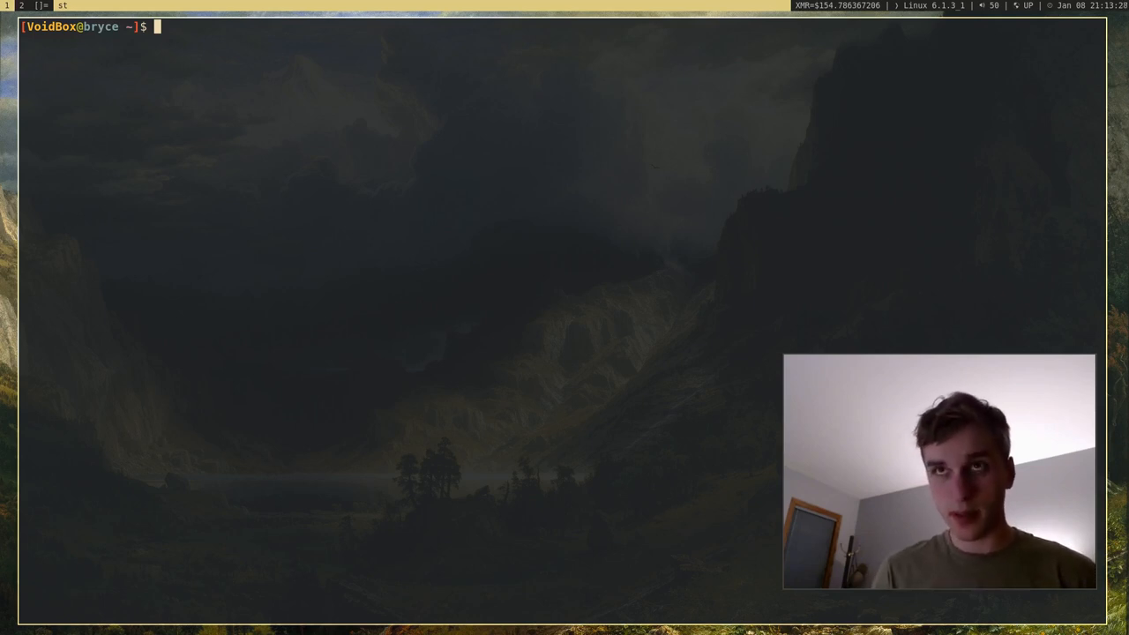
# Step: Read the st manual page via man st, scrolling to the SHORTCUTS section
pyautogui.write('man')
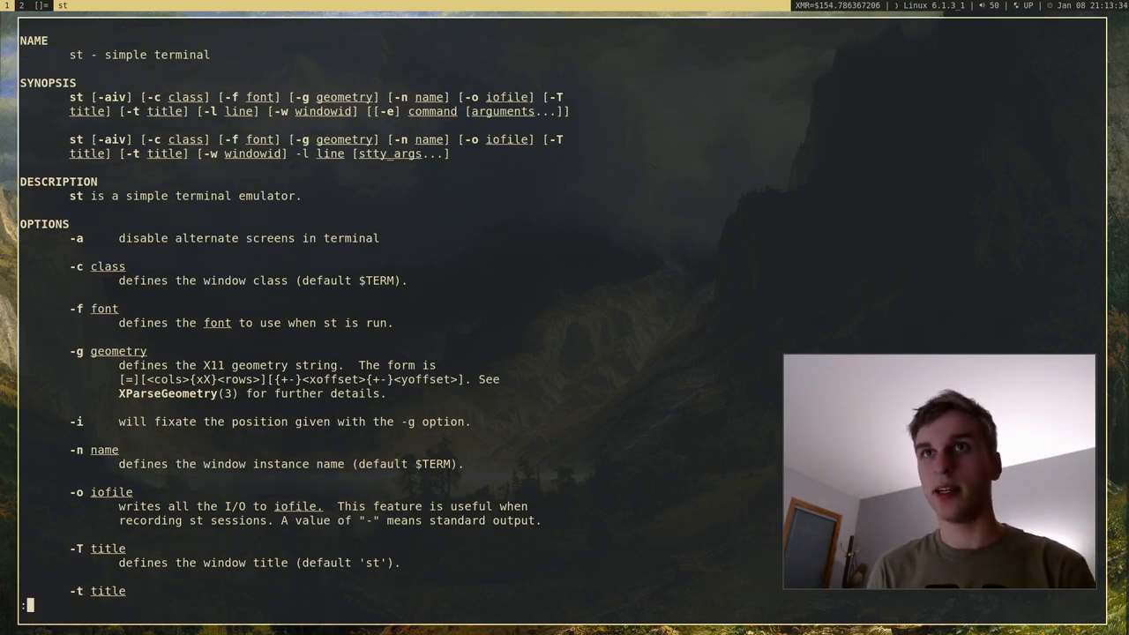
pyautogui.scroll(-3)
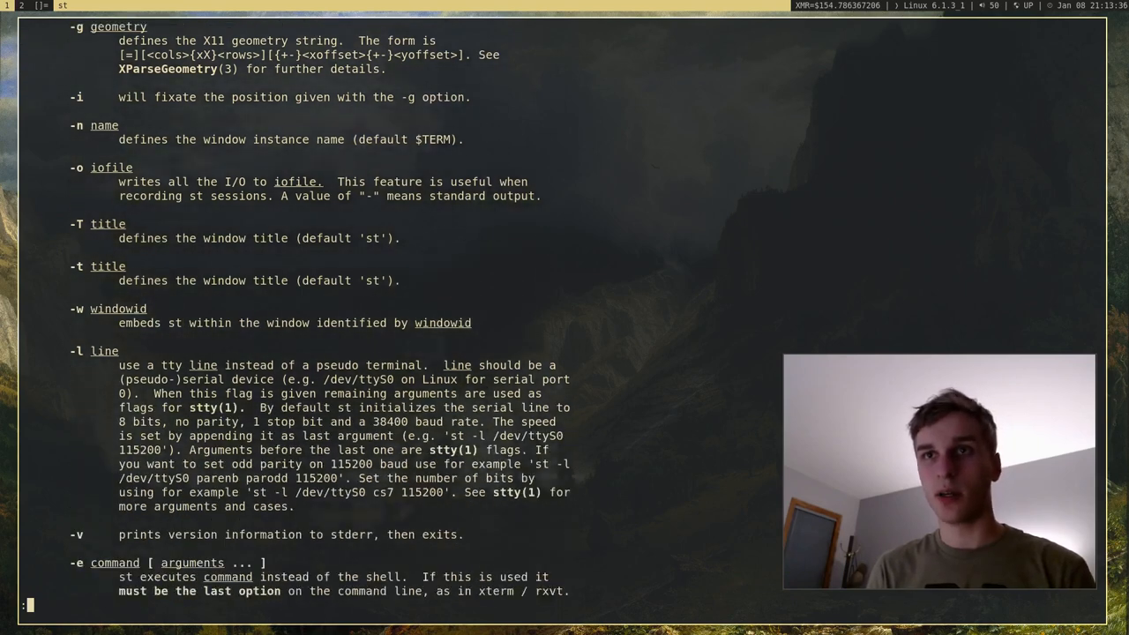
pyautogui.scroll(-3)
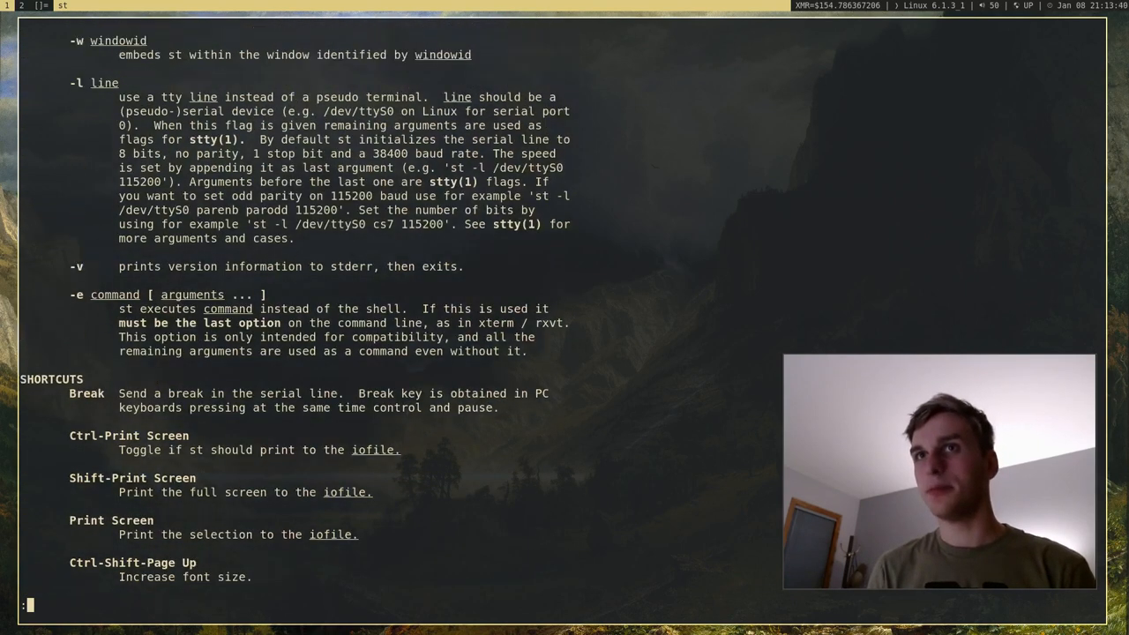
pyautogui.scroll(3)
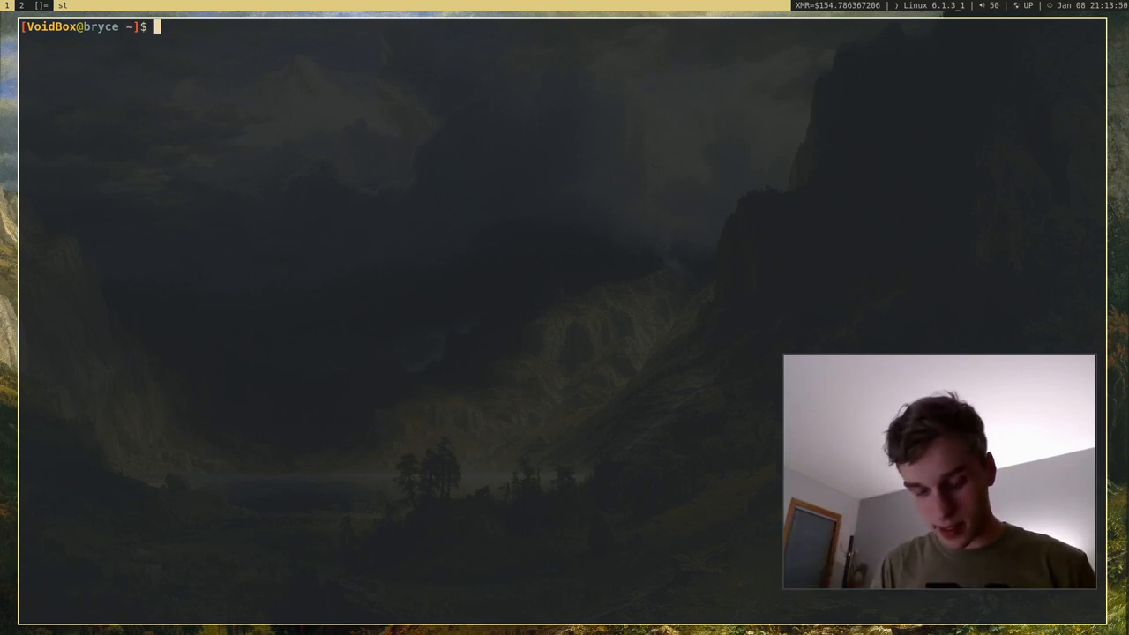
# Step: Change into Documents/sig and print the irc.go source with cat
pyautogui.write('cd')
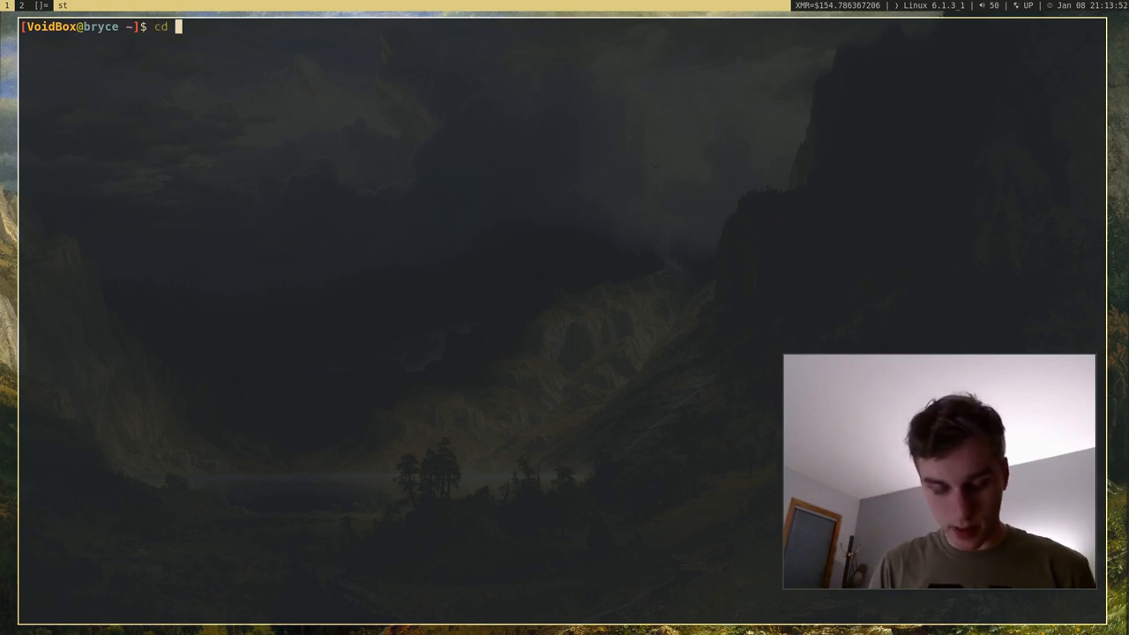
pyautogui.write('Documents')
pyautogui.write('ls')
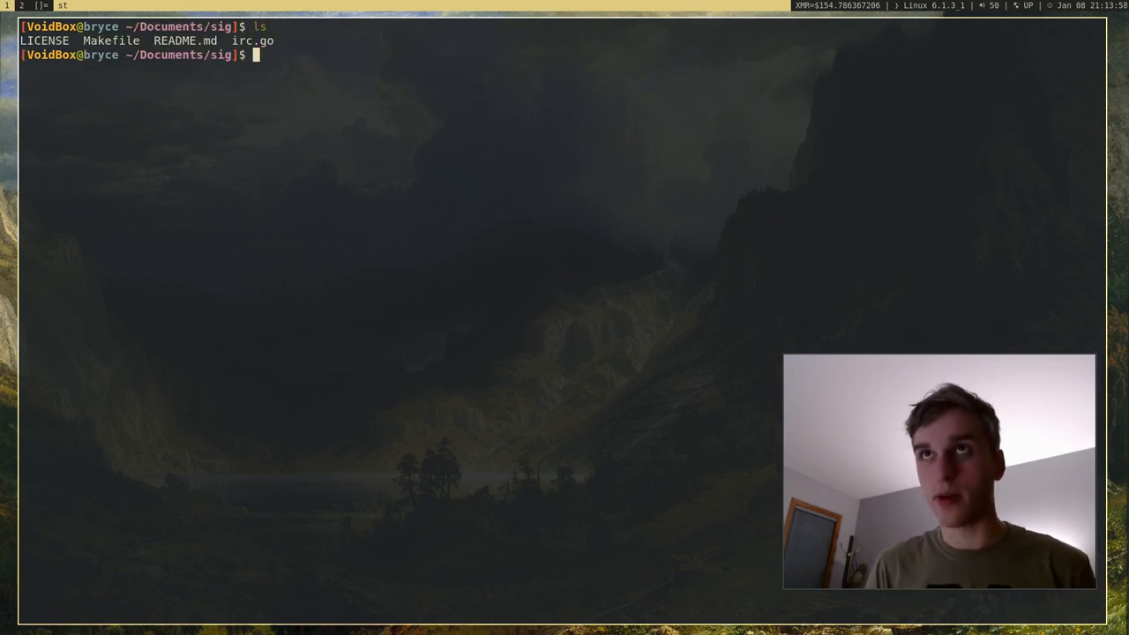
pyautogui.write('cat')
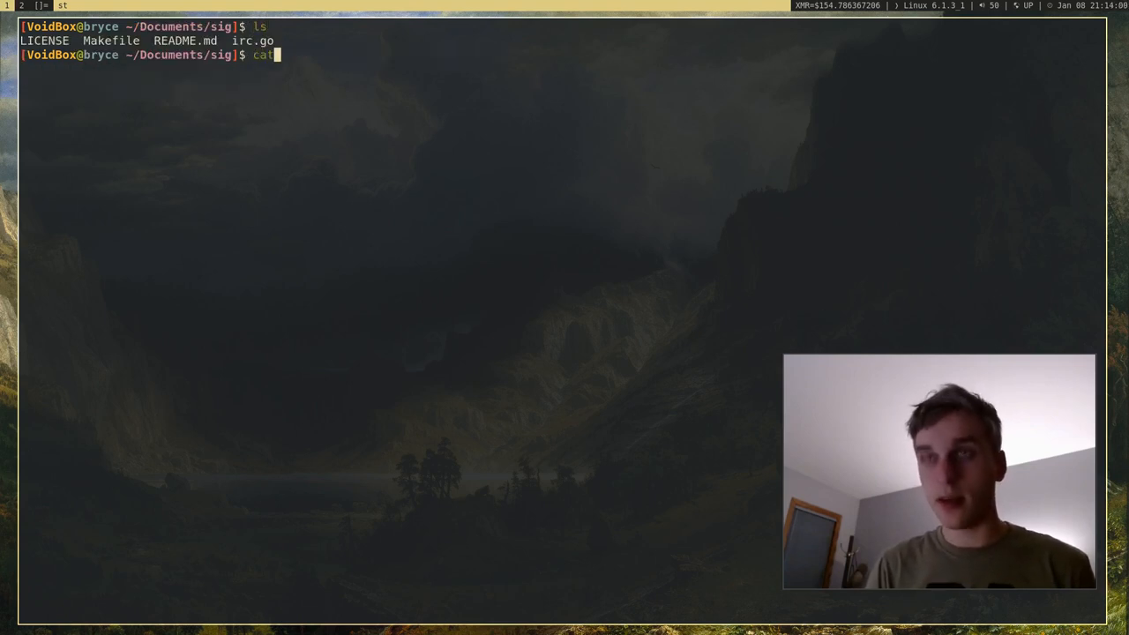
pyautogui.write('irc.go')
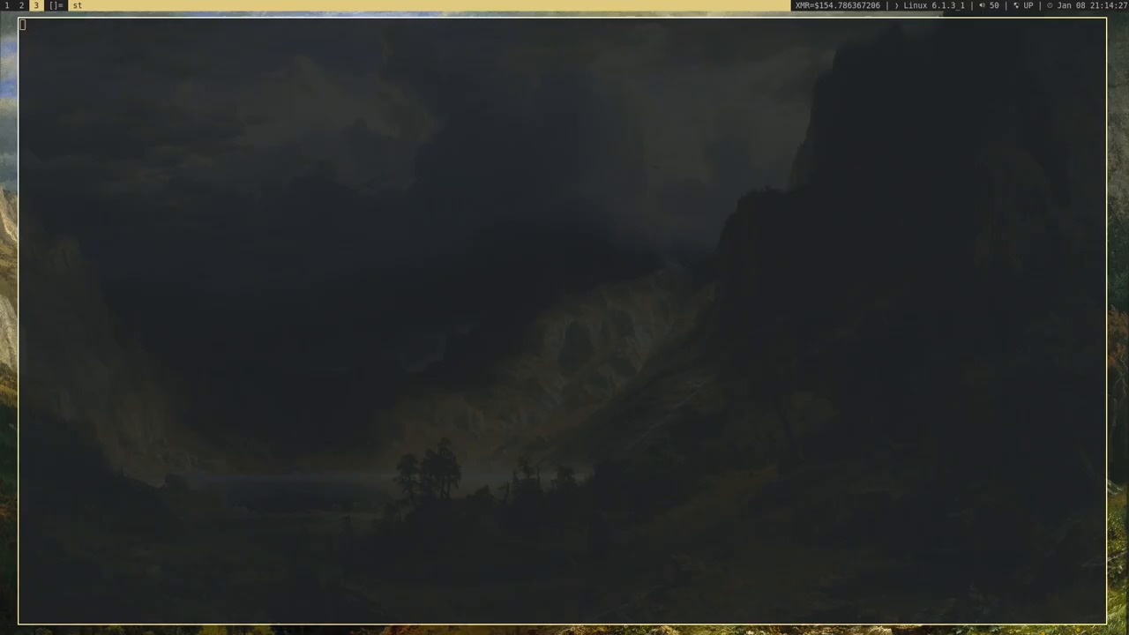
pyautogui.write('screenkey')
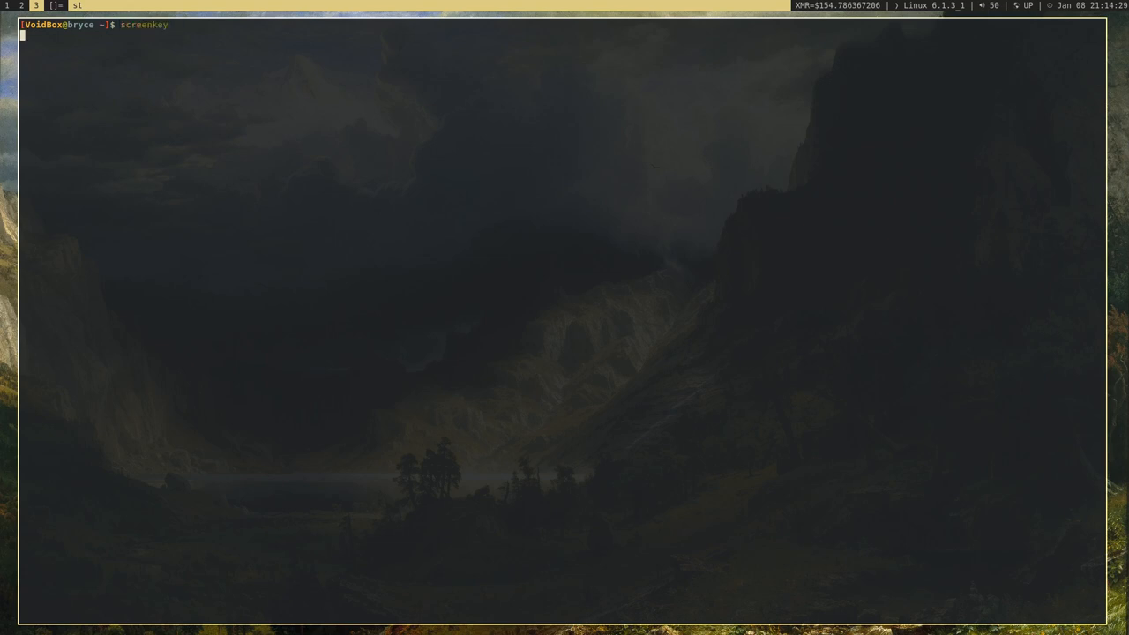
pyautogui.press('alt+1')
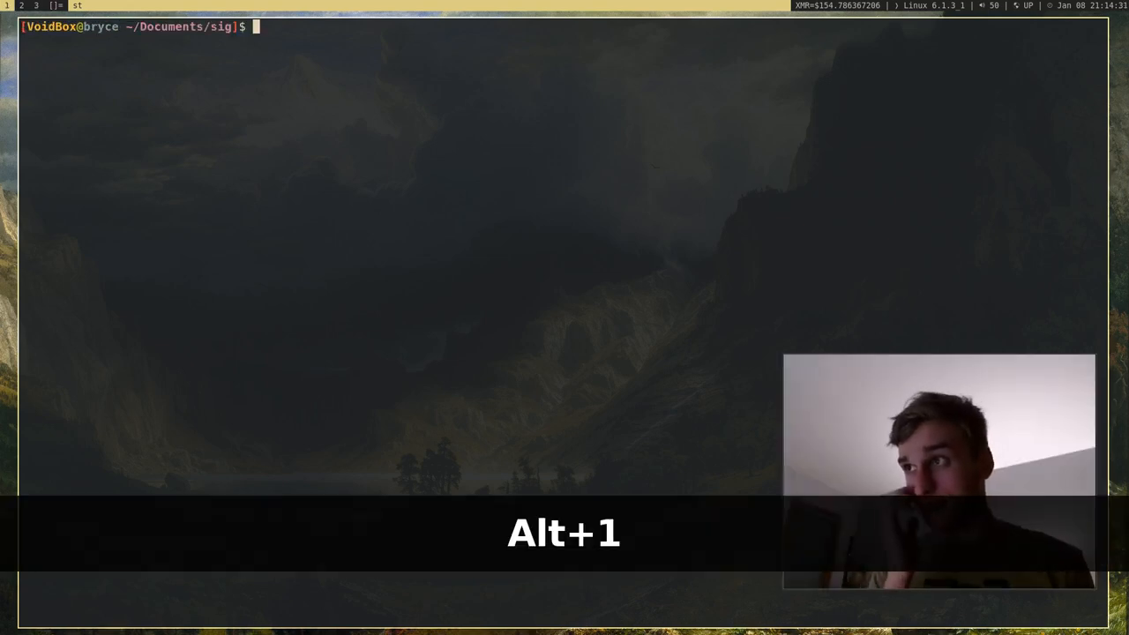
pyautogui.press('Alt+1')
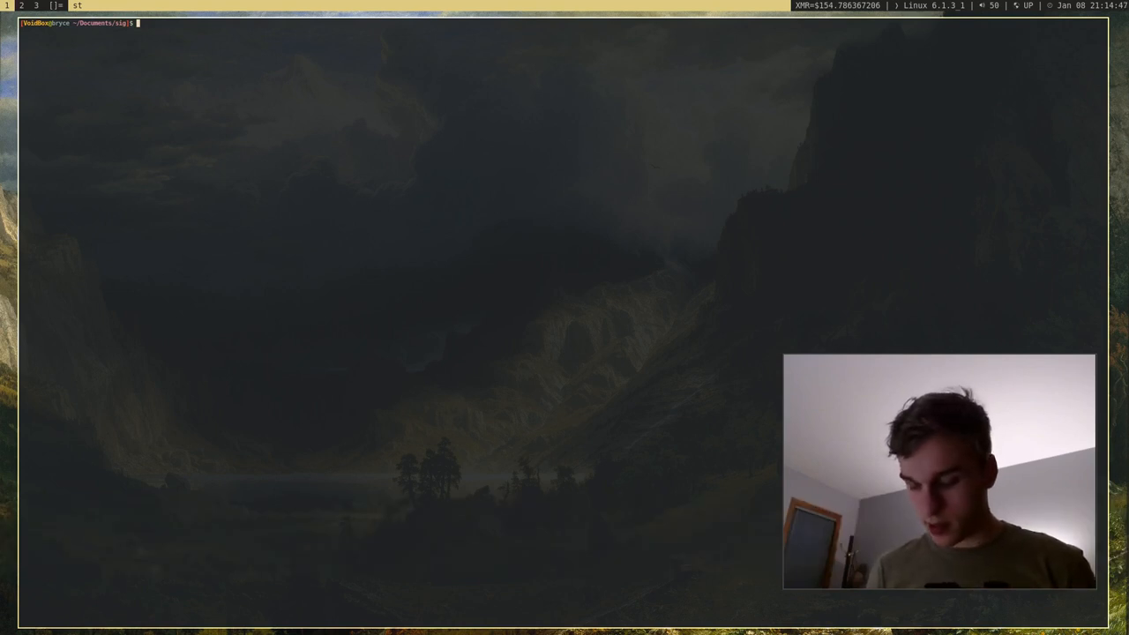
pyautogui.press('Ctrl+Shift+Home')
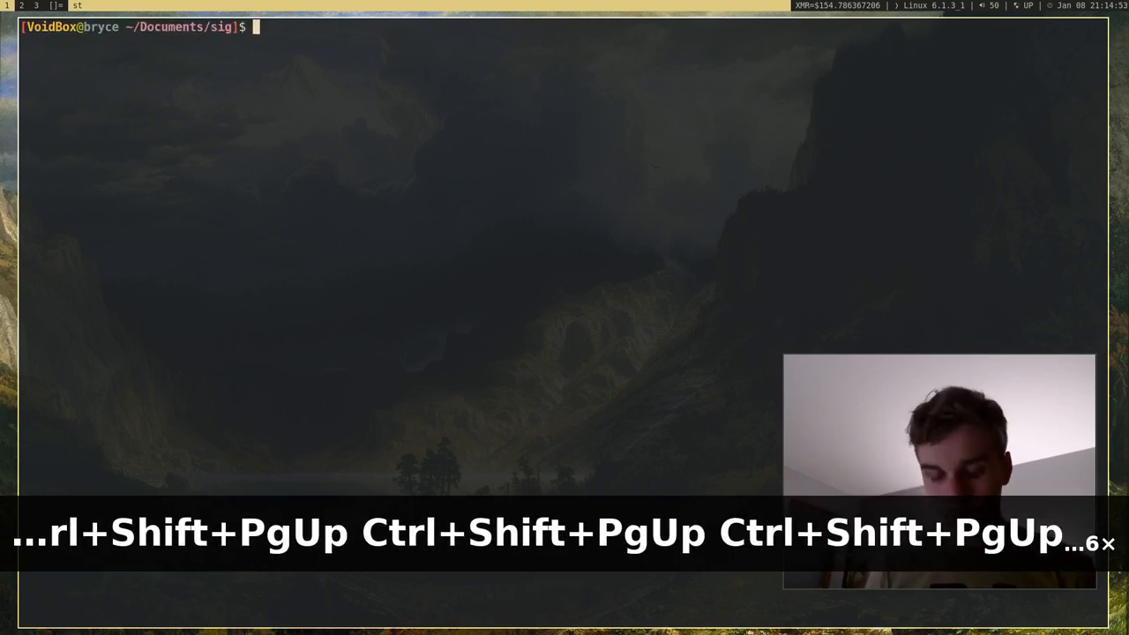
# Step: List the sig folder, print irc.go, and scroll back through its output with the keyboard
pyautogui.write('ls')
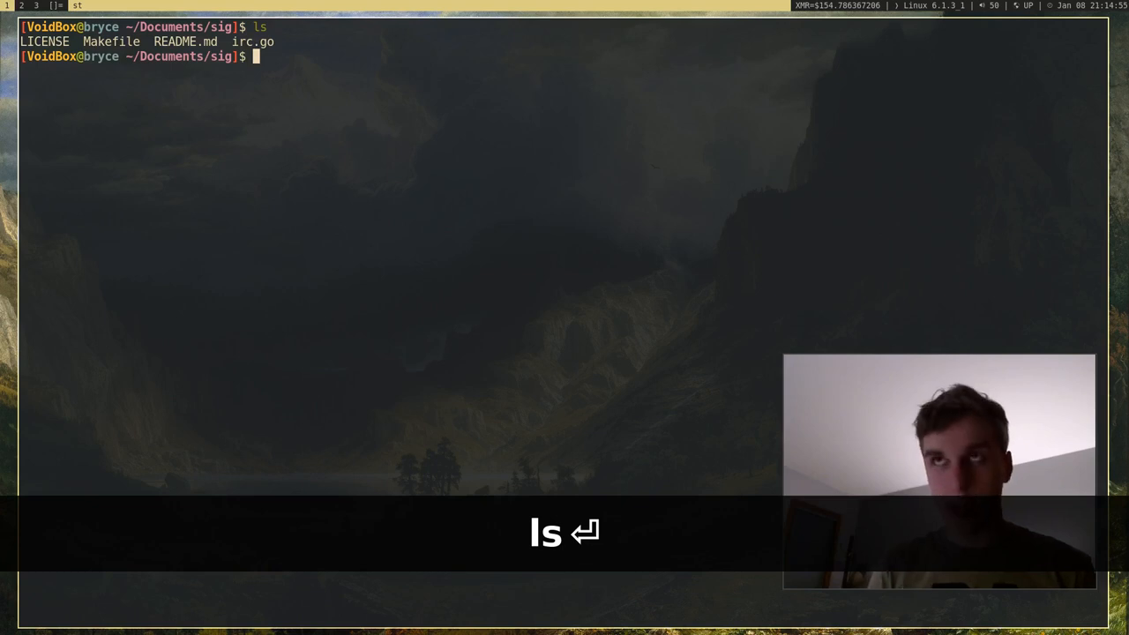
pyautogui.write('cat irc.go')
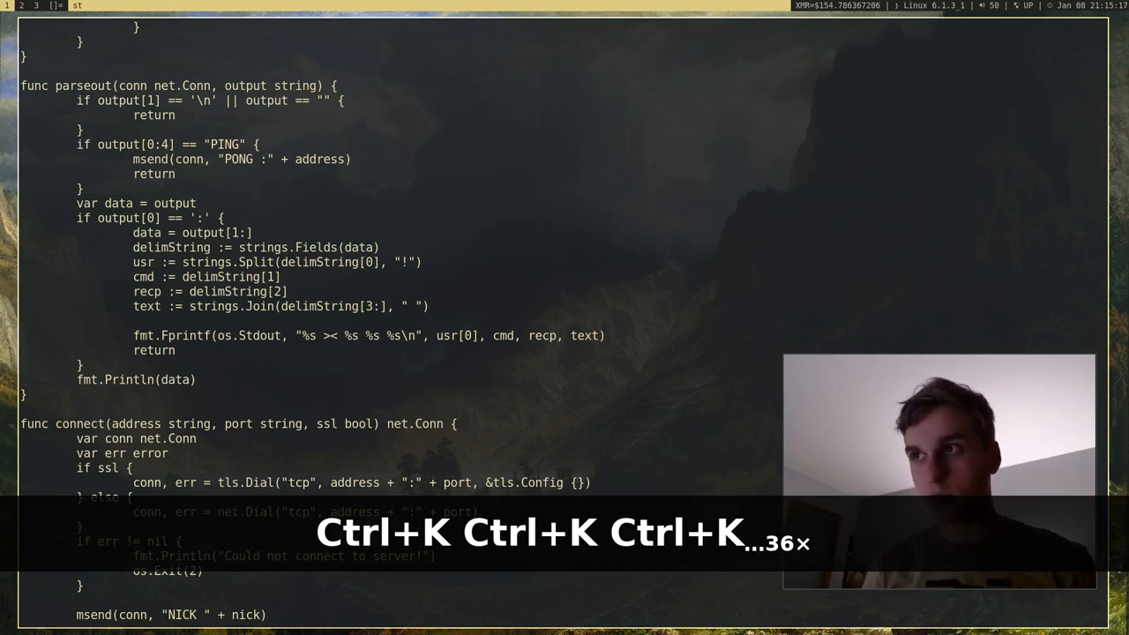
pyautogui.press('ctrl+j')
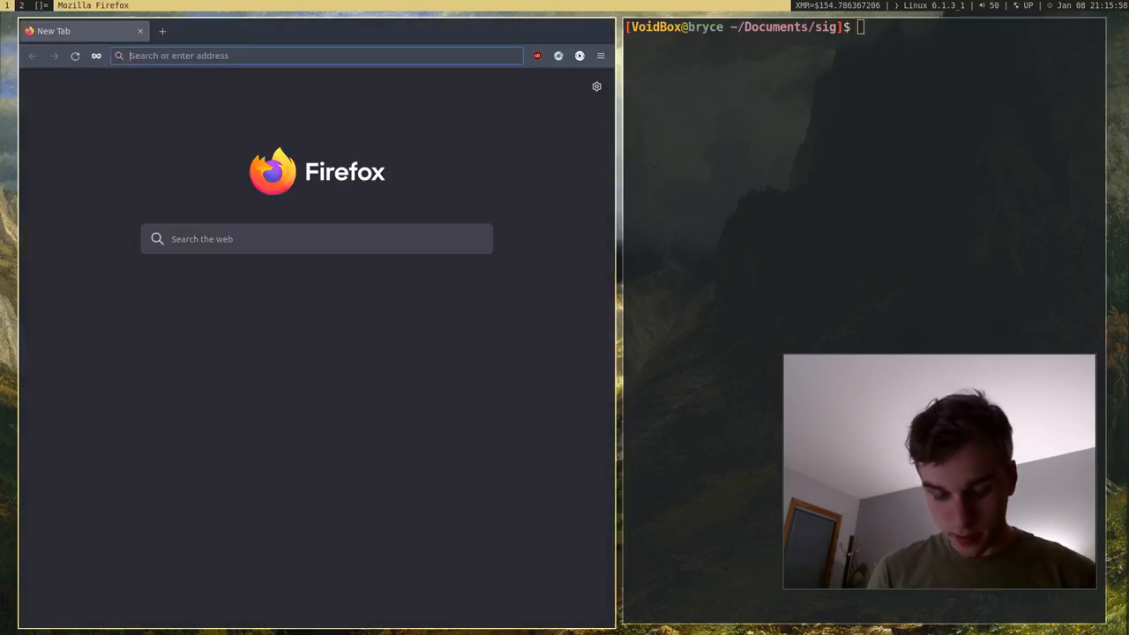
# Step: Search 'emoji', open the Get Emoji page, and echo the copied smileys in st
pyautogui.write('emojis')
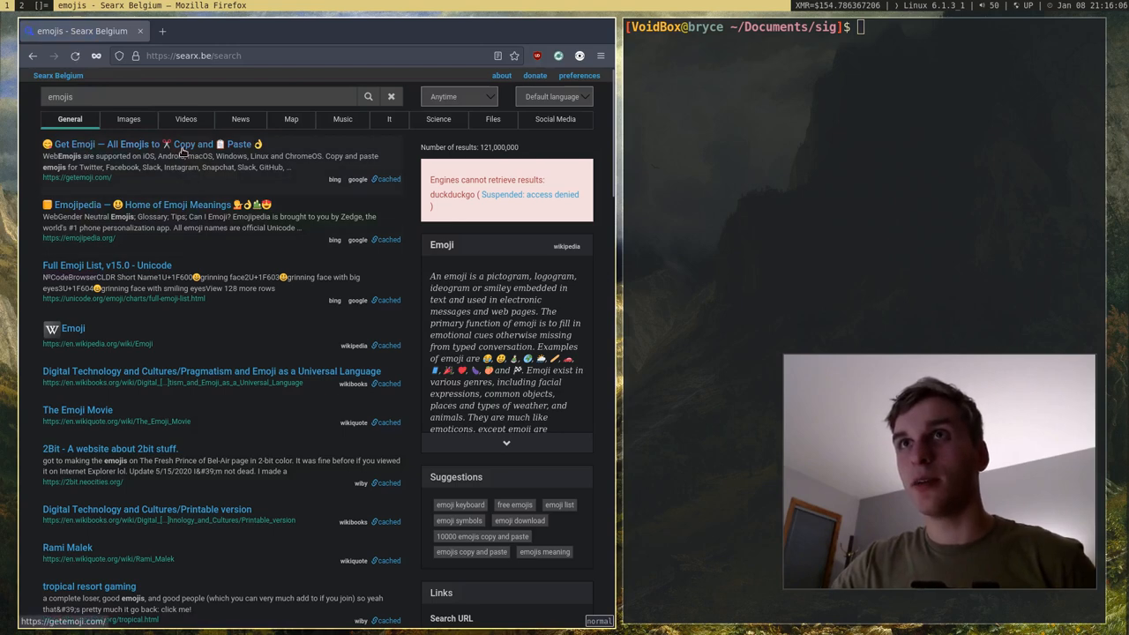
pyautogui.click(105, 143)
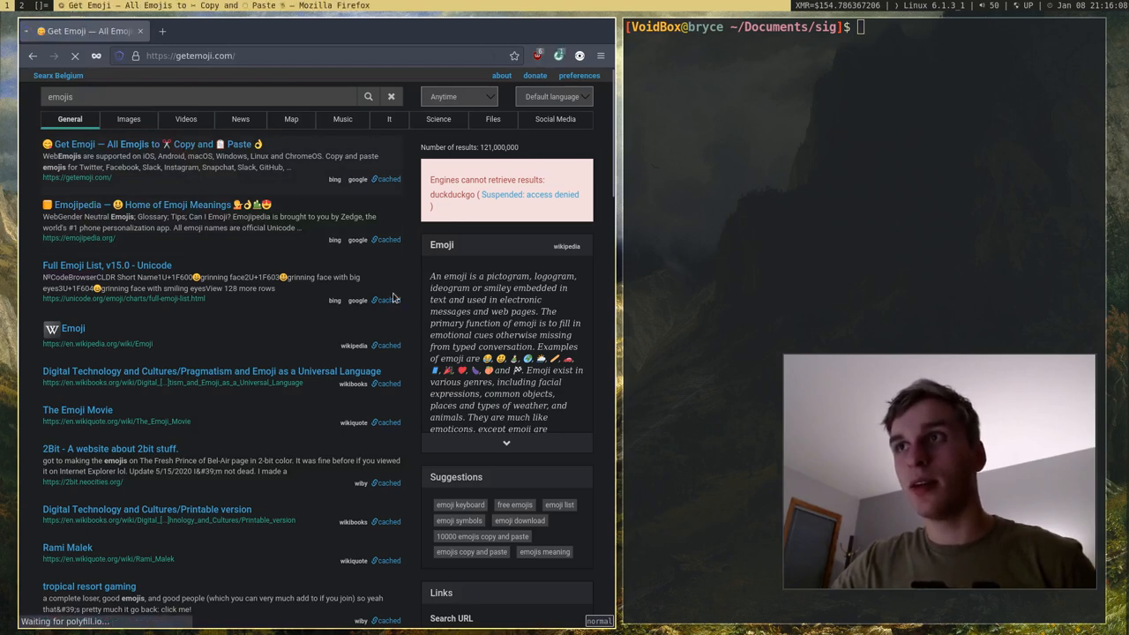
pyautogui.click(106, 144)
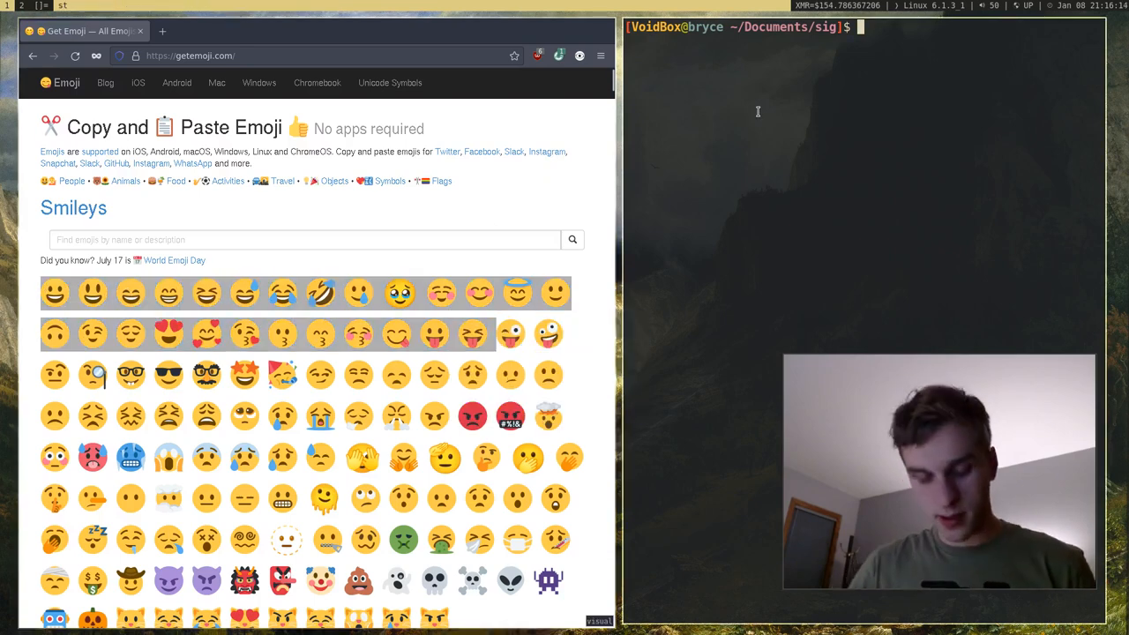
pyautogui.write('echo "😀 😃 😄 😁 😆 😅 😂 🤣 🥲 🥹 ☺<fe0f> 😊 😇 🙂 🙃 😉 😌 😍 🥰 😘 😗 😙 😚 😋 😛 😝')
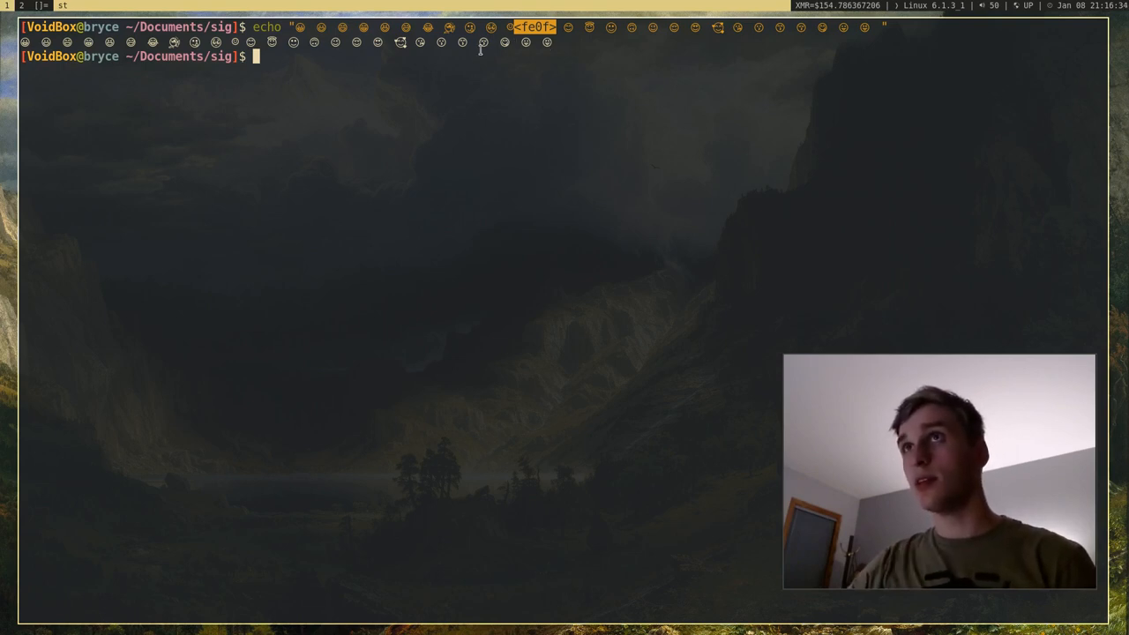
pyautogui.moveTo(595, 103)
pyautogui.write('cd')
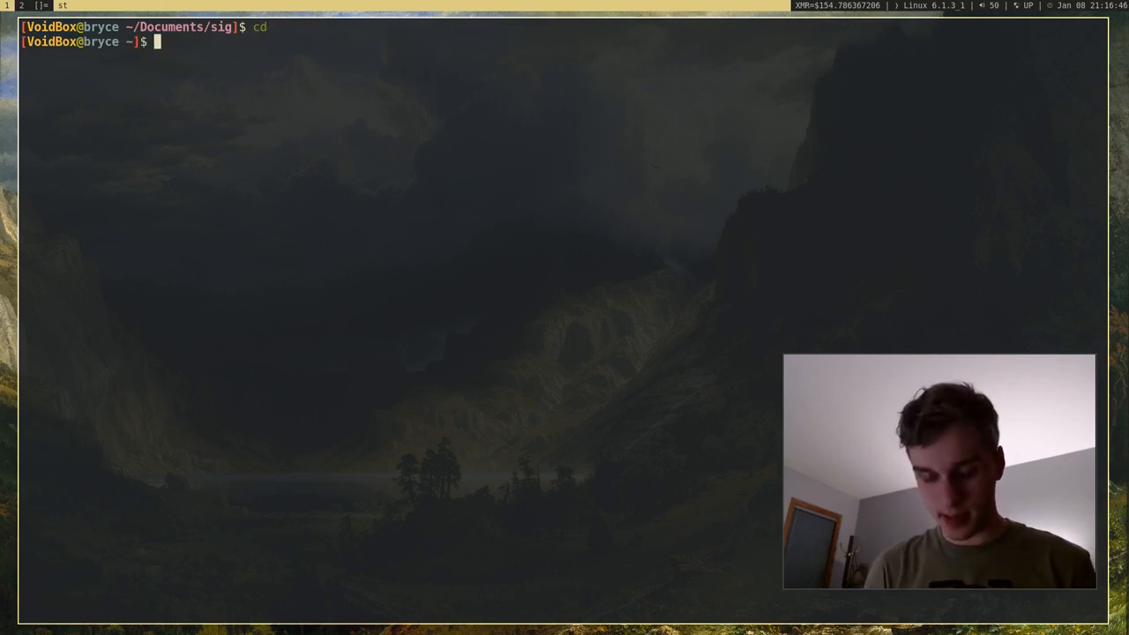
# Step: Move into ~/.local/suckless/st, list its source files, and open config.h in vim
pyautogui.write('.local/')
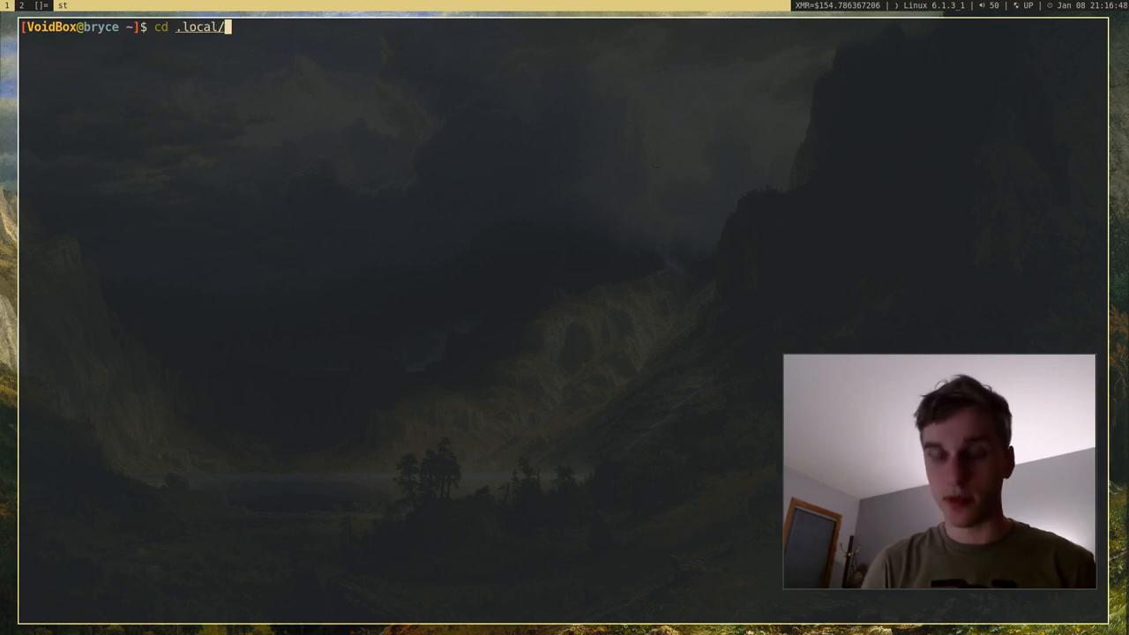
pyautogui.write('suckless/')
pyautogui.write('ls')
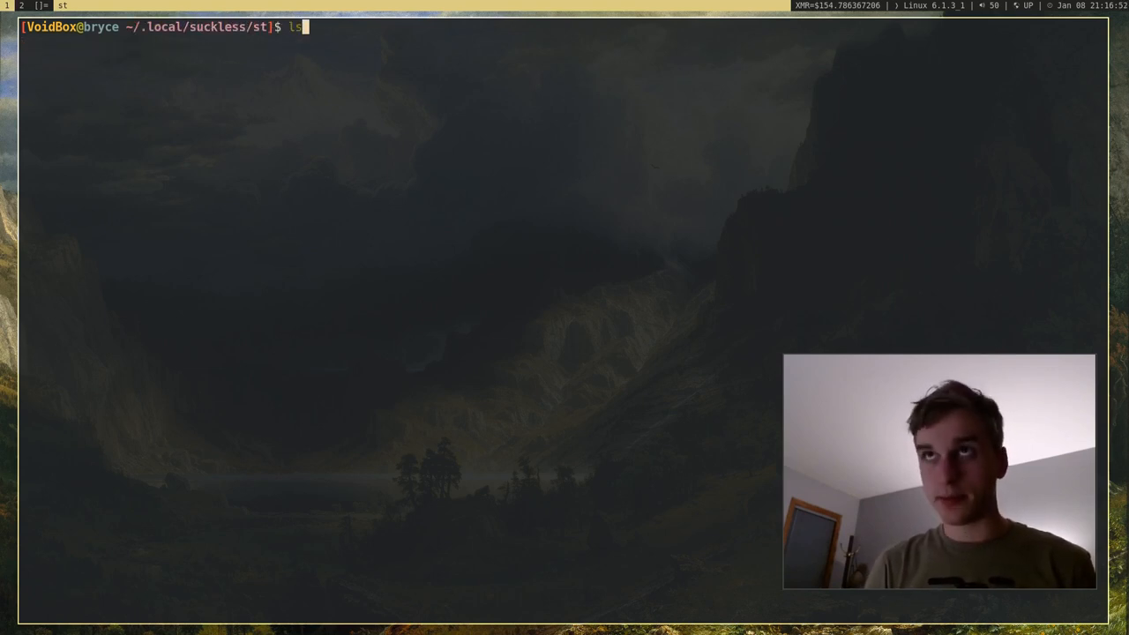
pyautogui.press('Return')
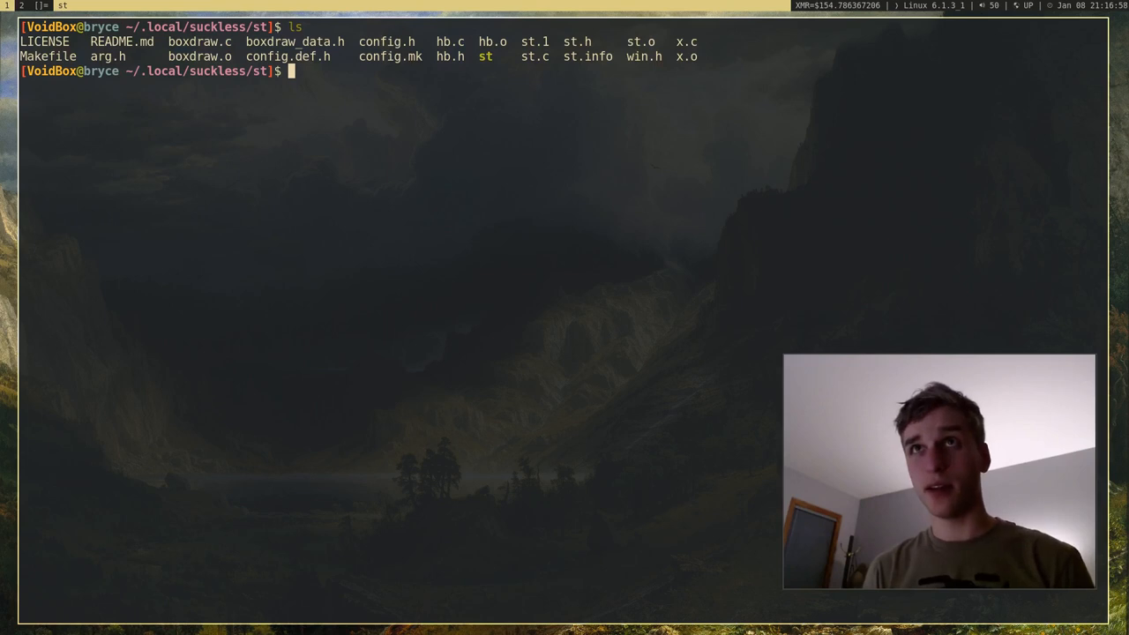
pyautogui.write('vim config.')
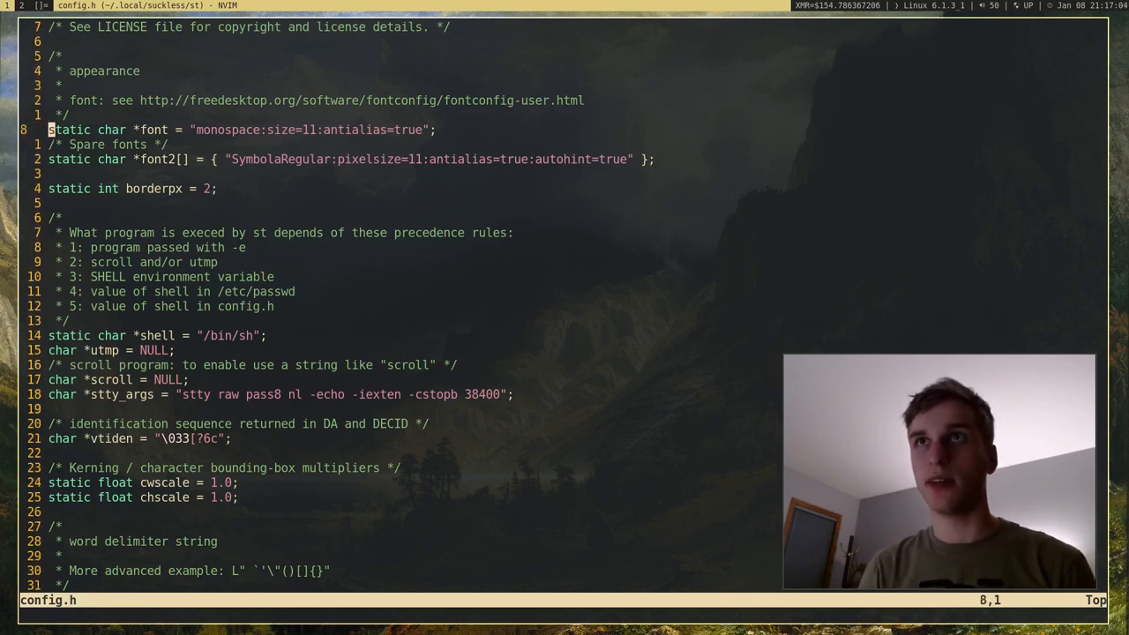
# Step: Scroll config.h from the word delimiter setting through colours and cursor to the shortcuts array
pyautogui.press('l')
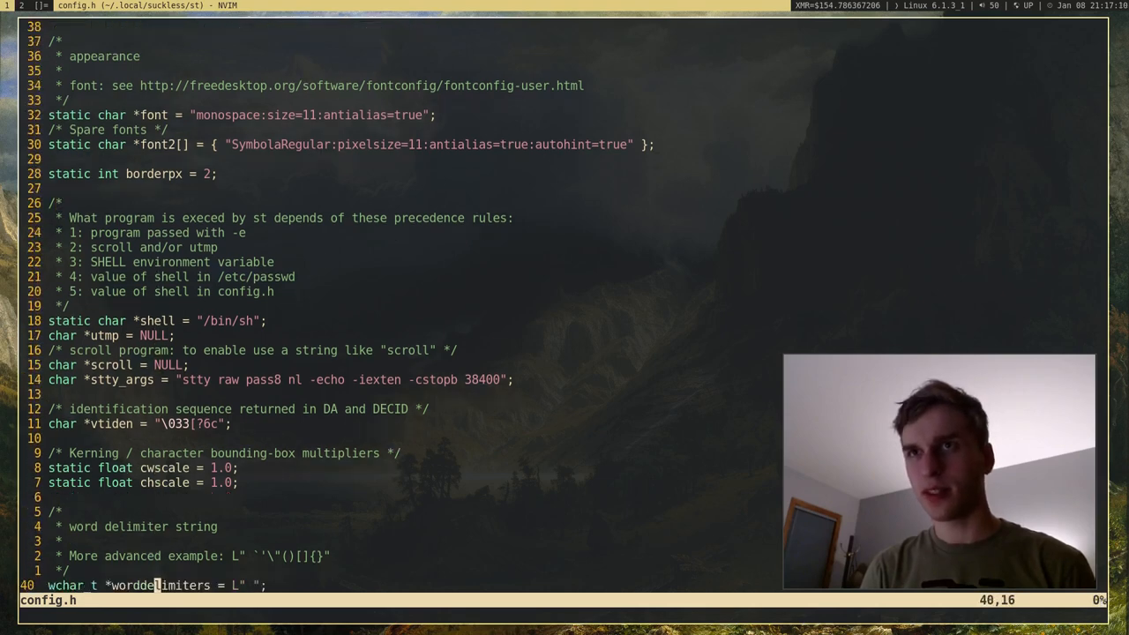
pyautogui.scroll(-3)
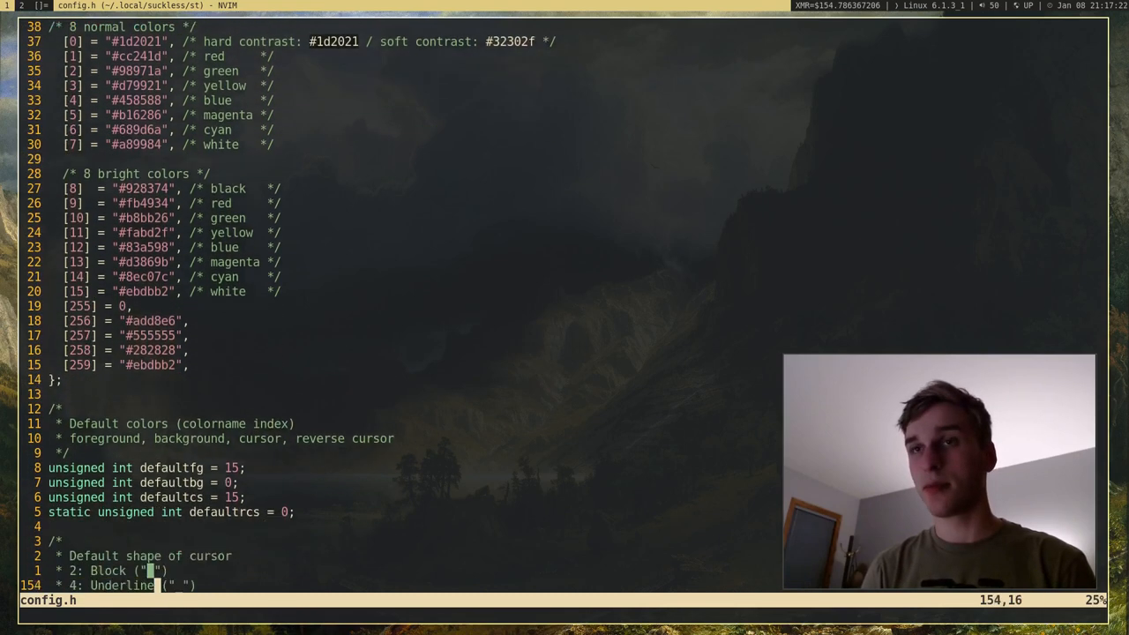
pyautogui.scroll(-3)
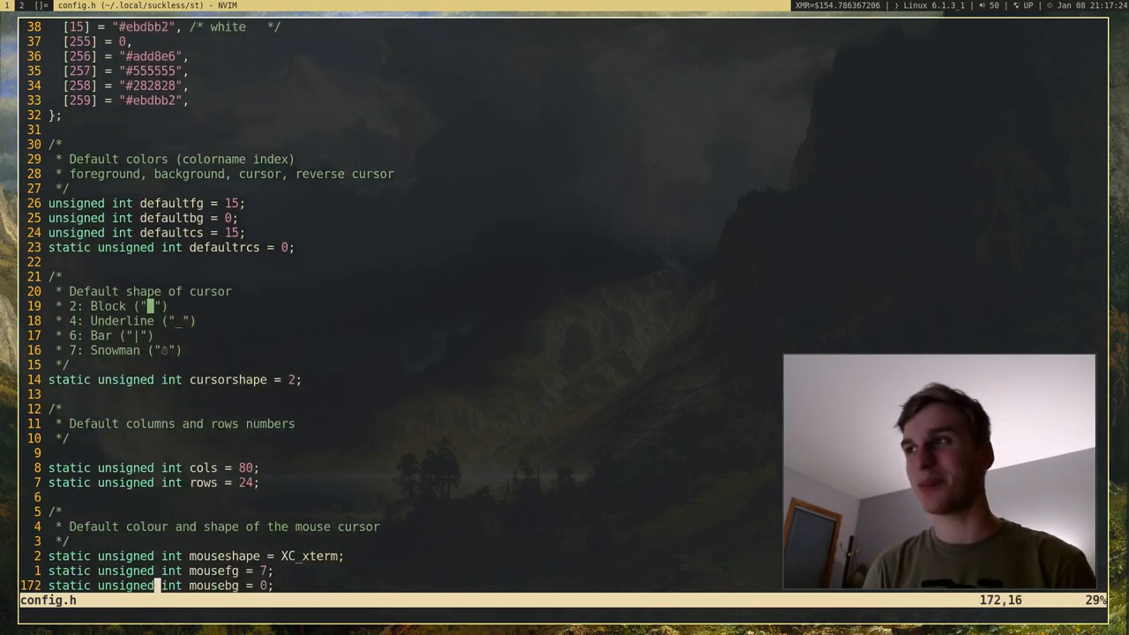
pyautogui.scroll(-3)
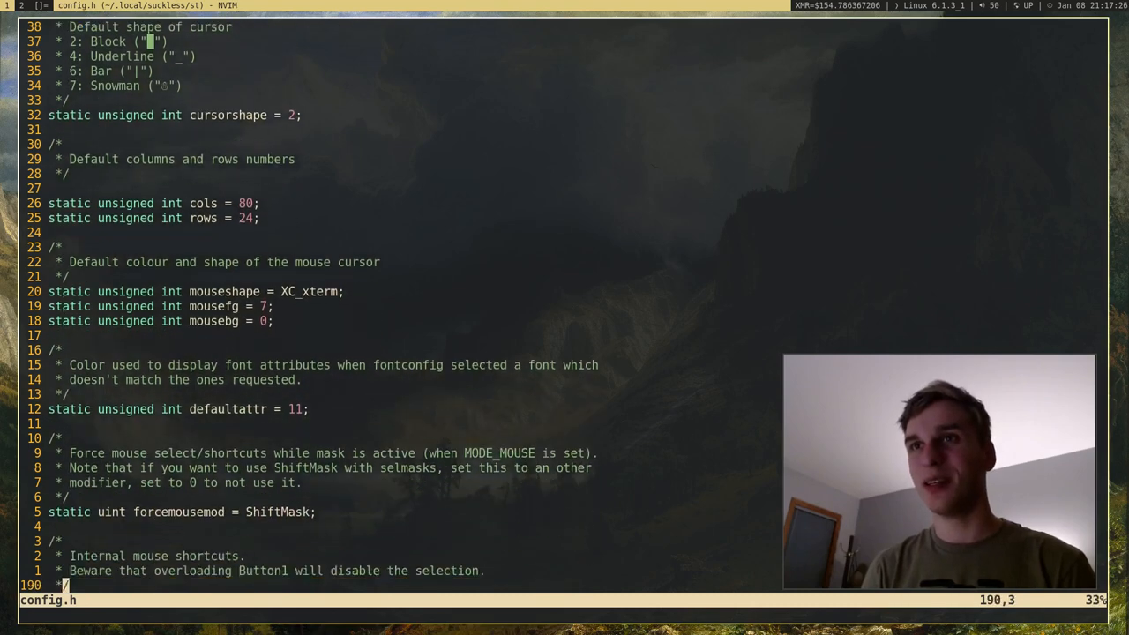
pyautogui.scroll(-3)
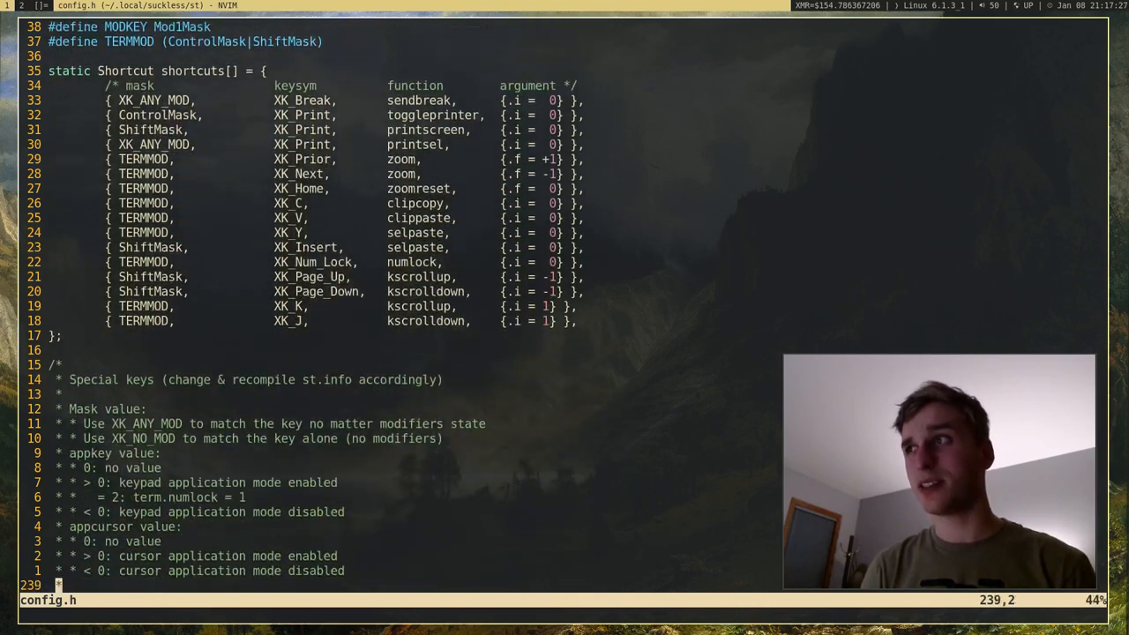
pyautogui.scroll(-3)
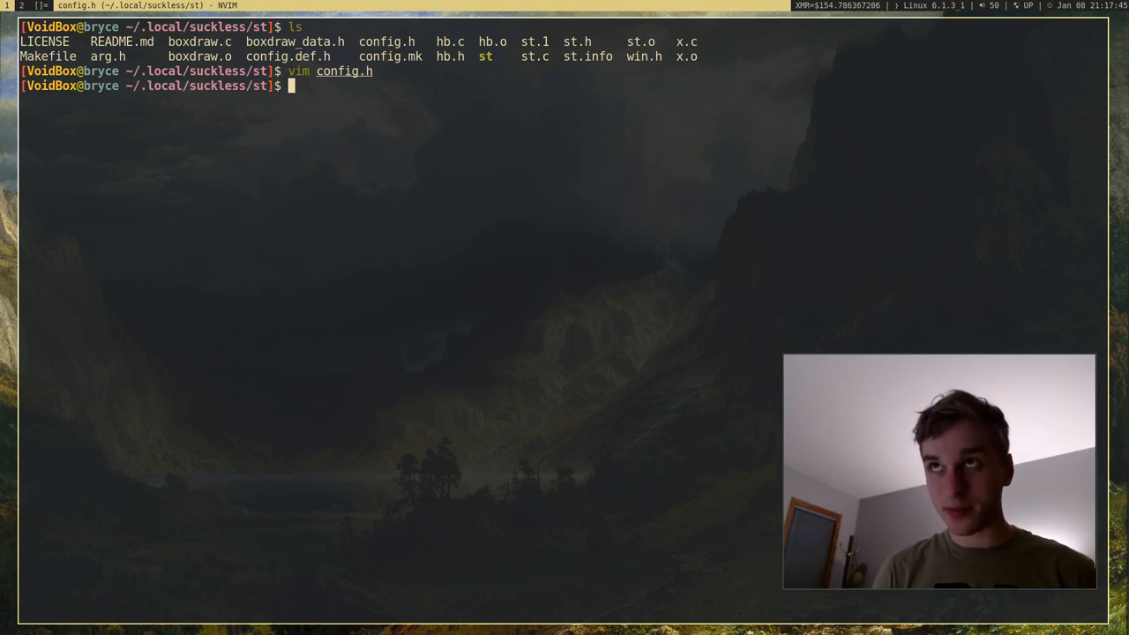
# Step: Build st with make and show the detailed file listing with ls -lh
pyautogui.write('make')
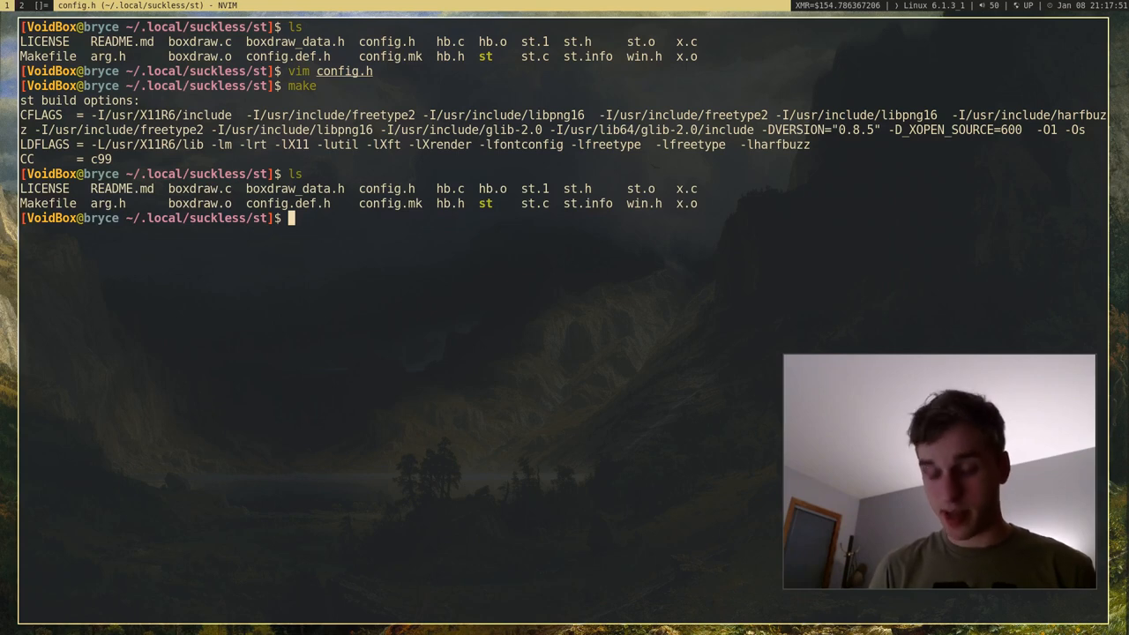
pyautogui.write('ls -lh')
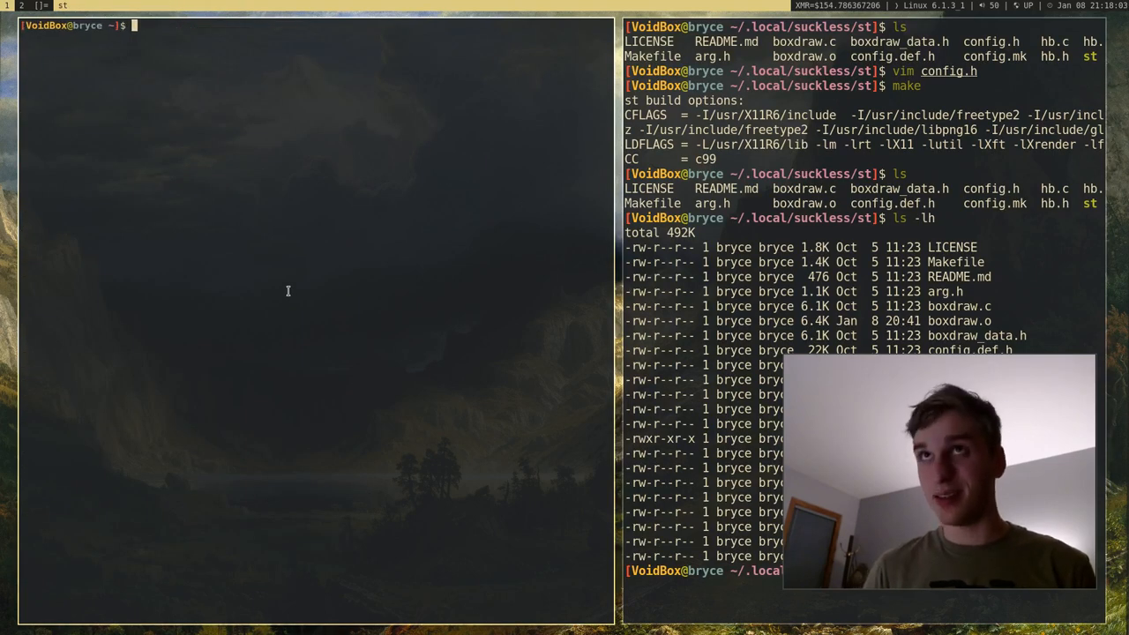
# Step: Preview the xterm install with sudo xbps-install (449KB download, 1349KB on disk), then answer n
pyautogui.write('sudo xb')
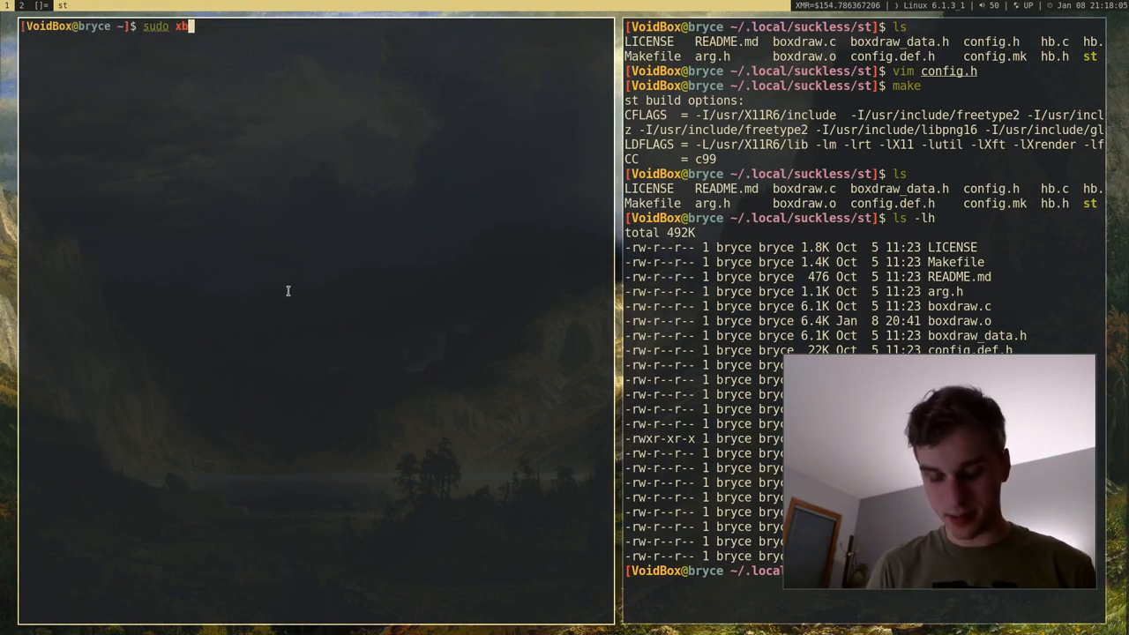
pyautogui.write('ps-install')
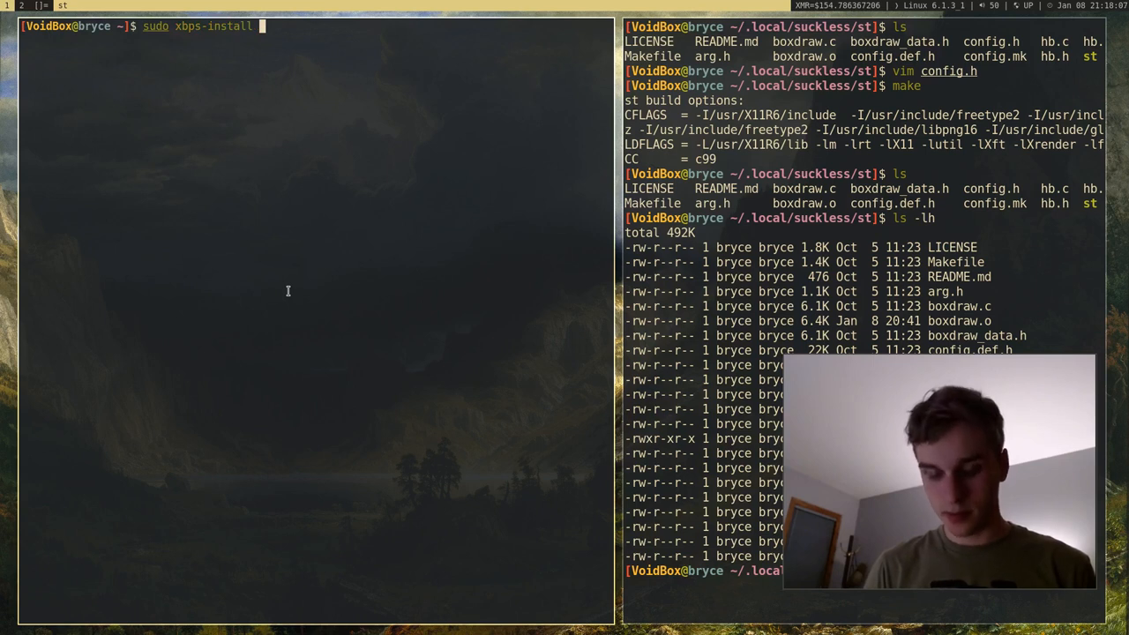
pyautogui.write('xterm')
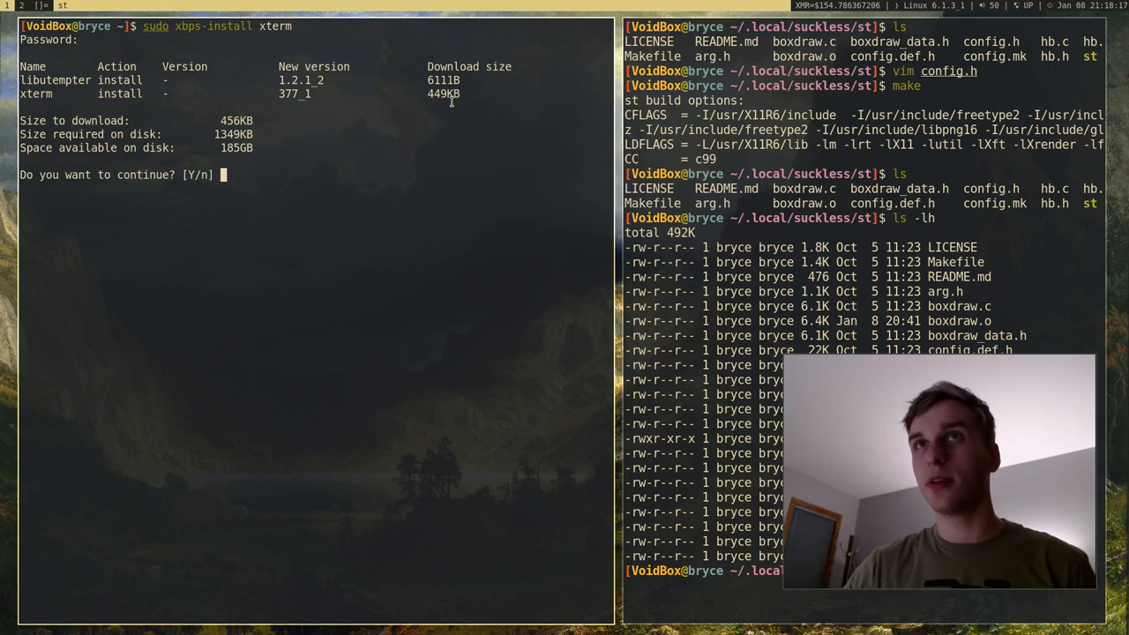
pyautogui.write('n')
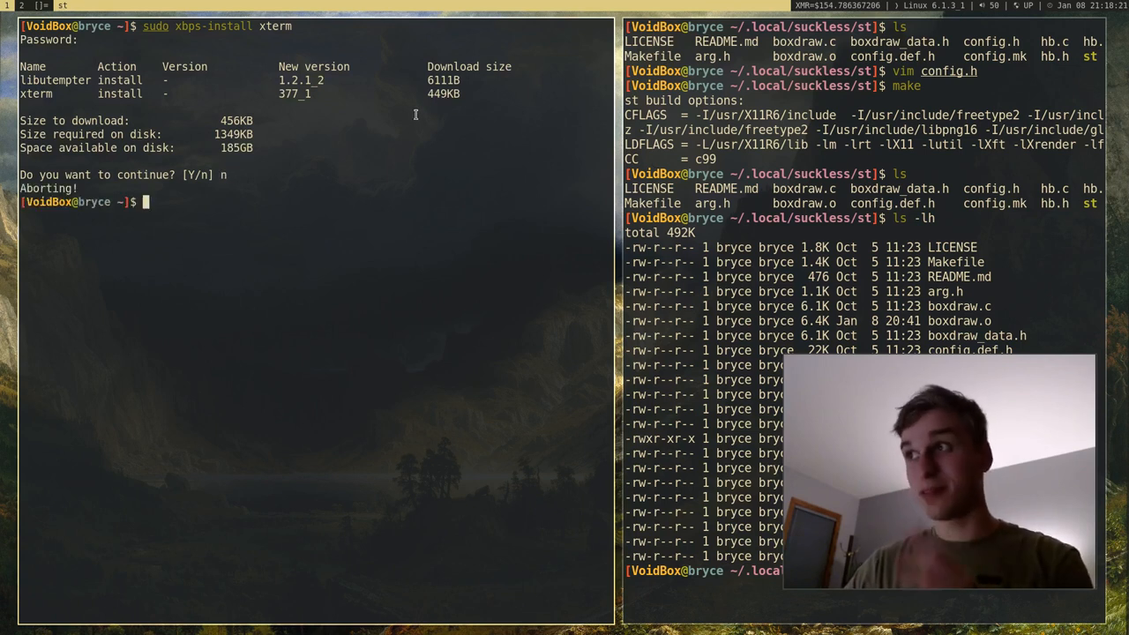
pyautogui.moveTo(333, 168)
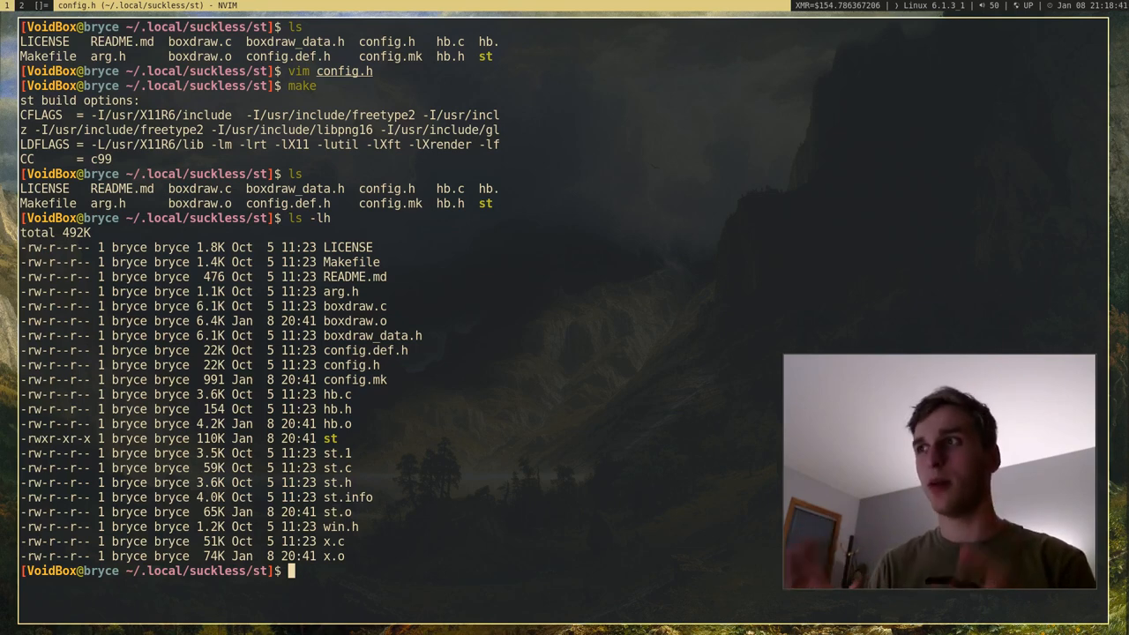
pyautogui.moveTo(1119, 377)
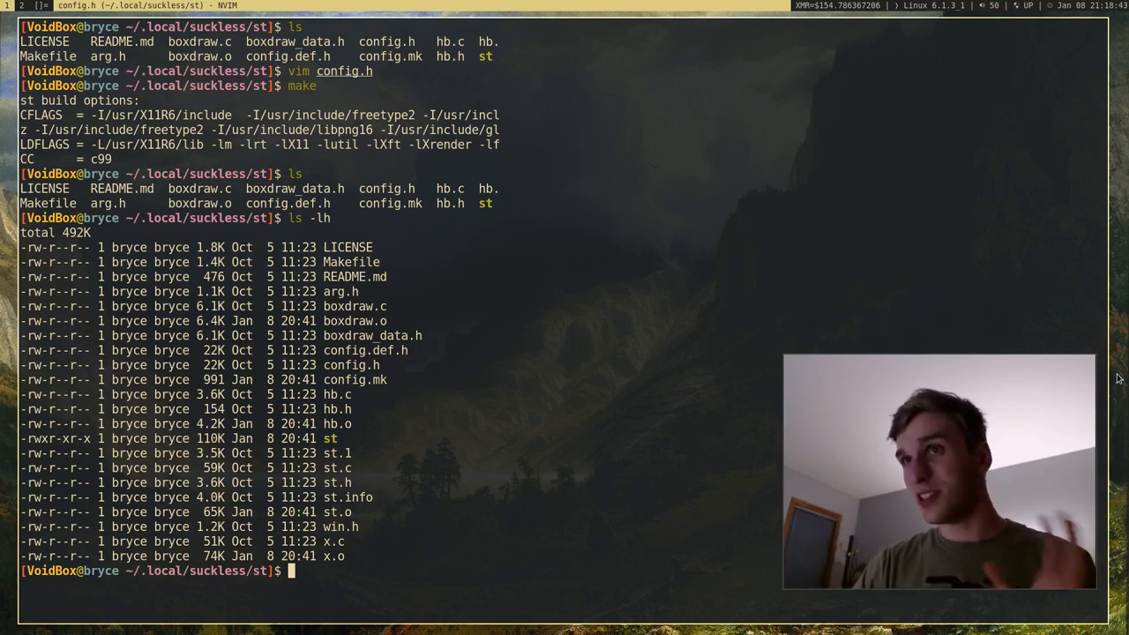